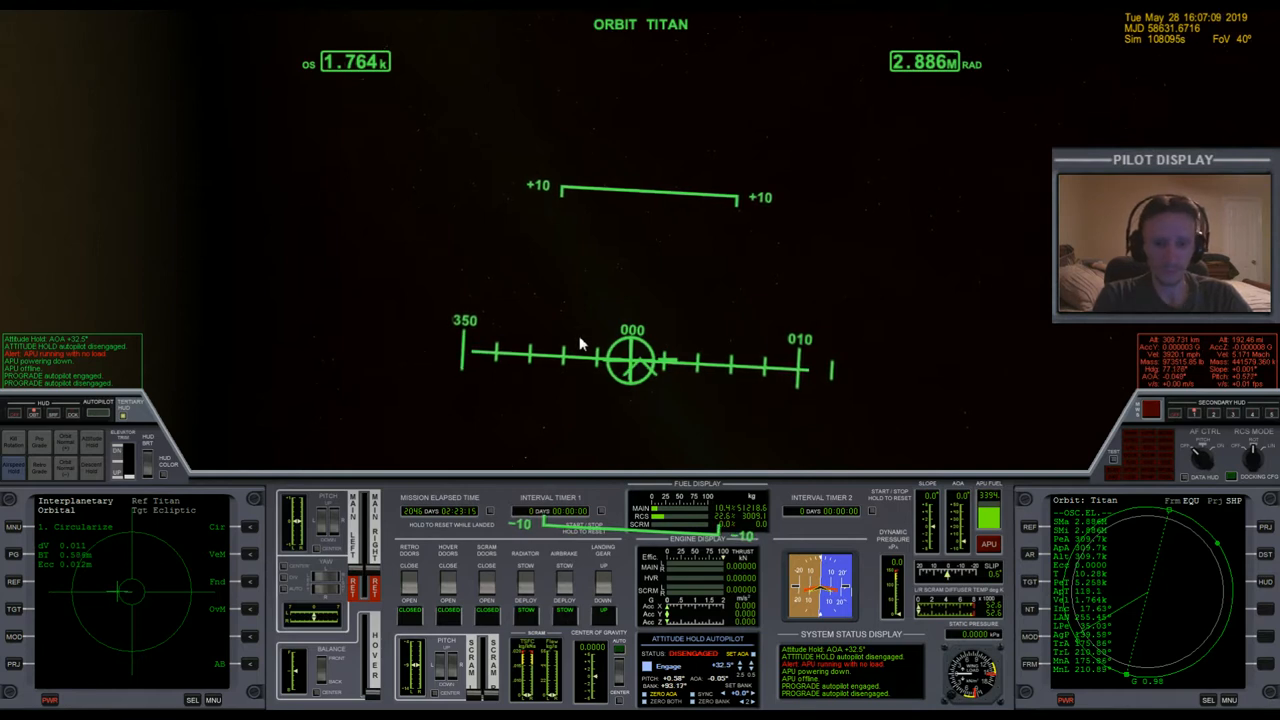
{"action": "mouse_move", "coordinate": [714, 432]}
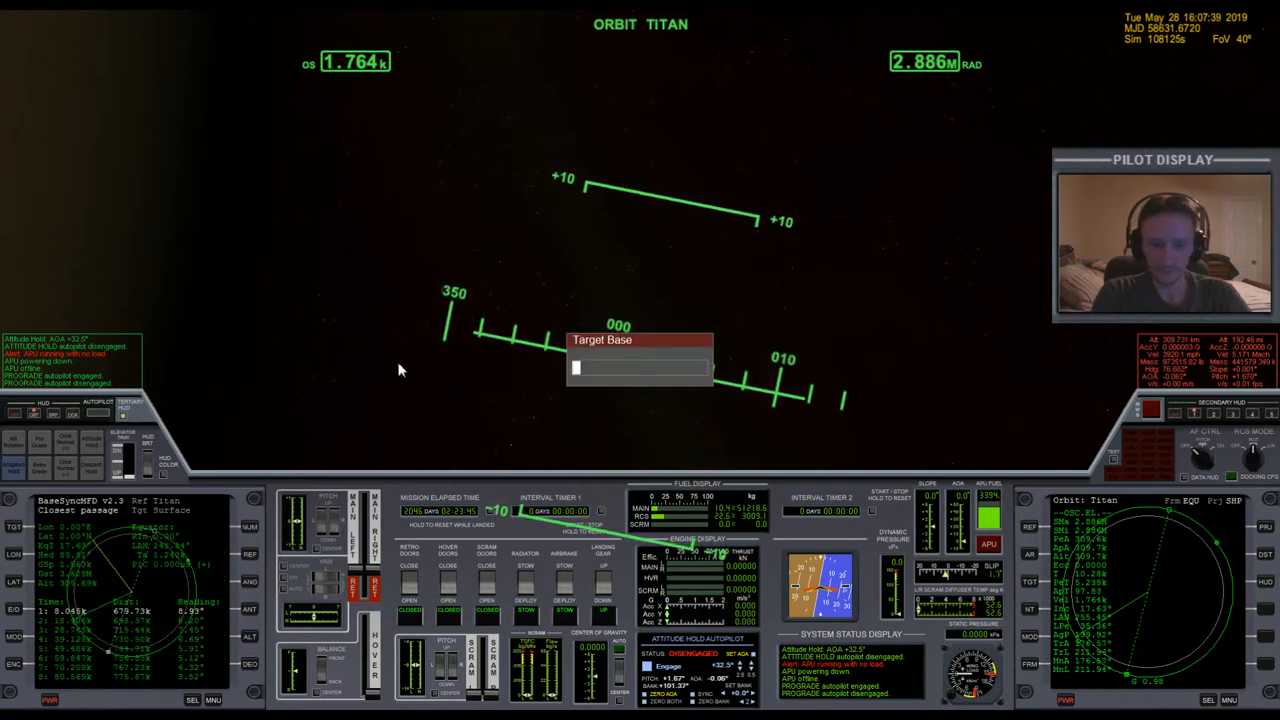
Step: Dismiss the Target Base prompt and switch the left MFD to the Titan map
{"action": "type", "text": "t"}
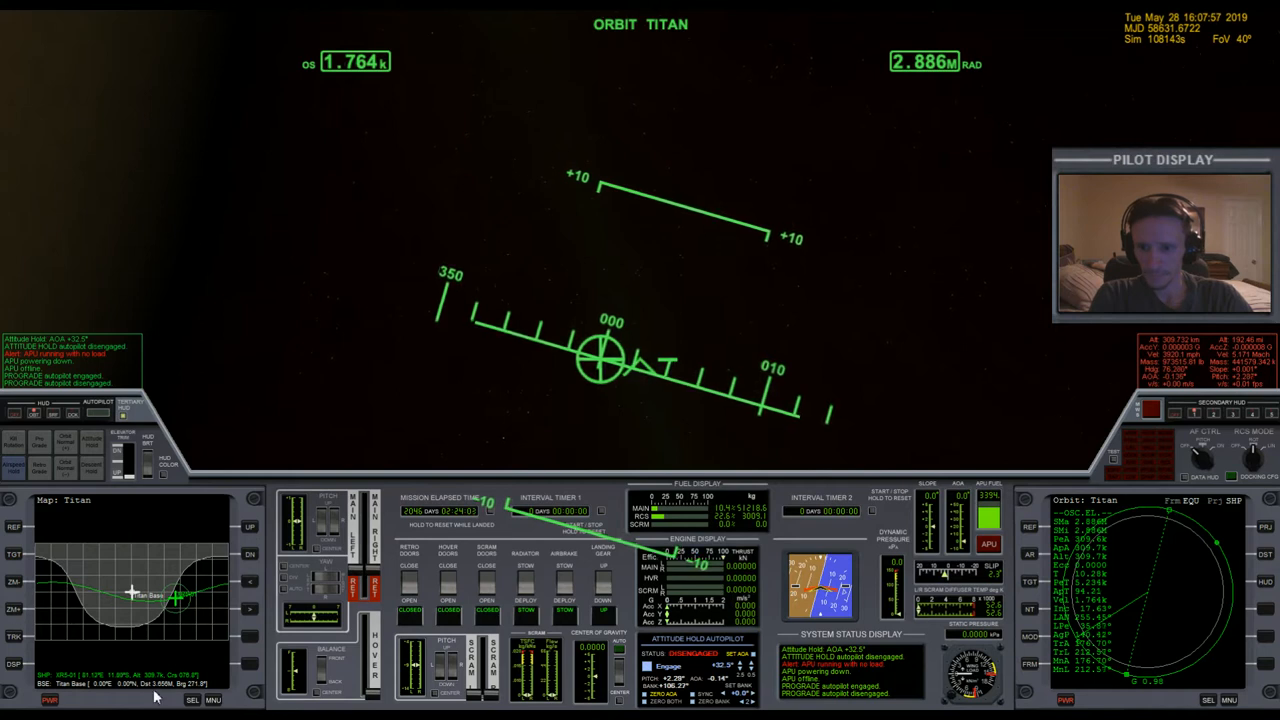
Step: Bring up the Mode Select list on the left MFD
{"action": "left_click", "coordinate": [212, 700]}
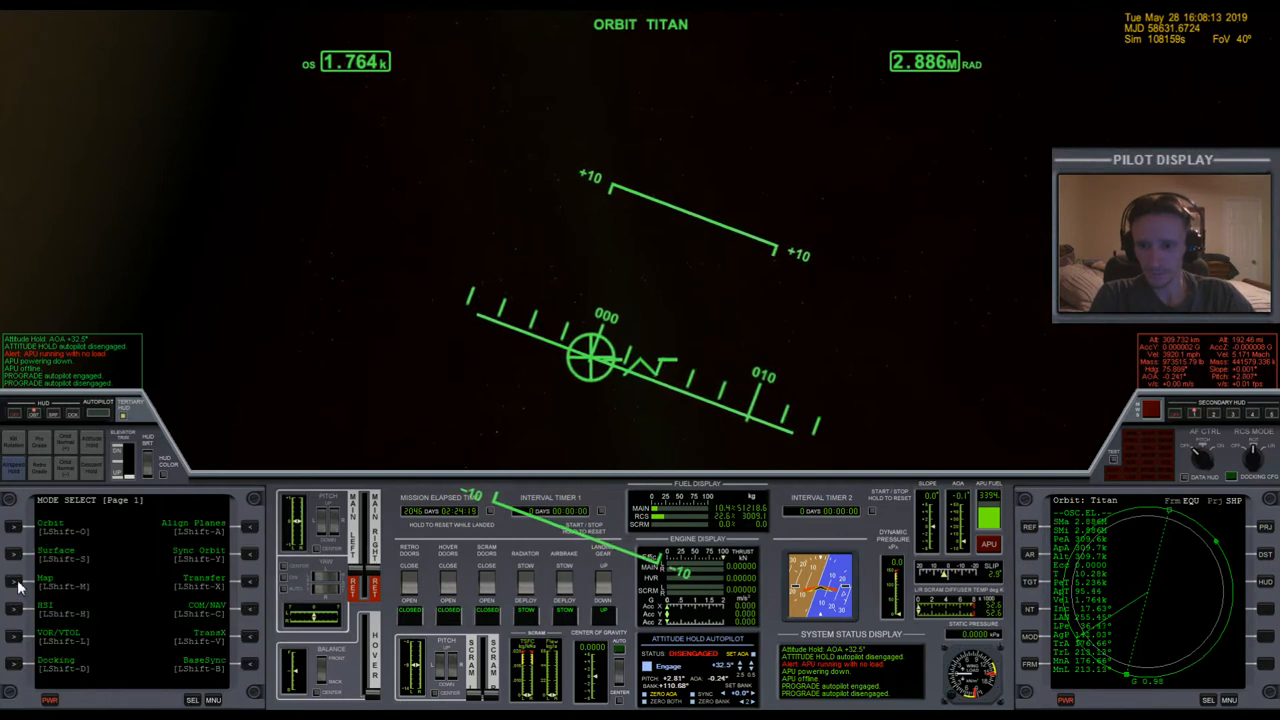
Step: Choose BaseSyncMFD so the left display tracks Titan Base
{"action": "left_click", "coordinate": [44, 580]}
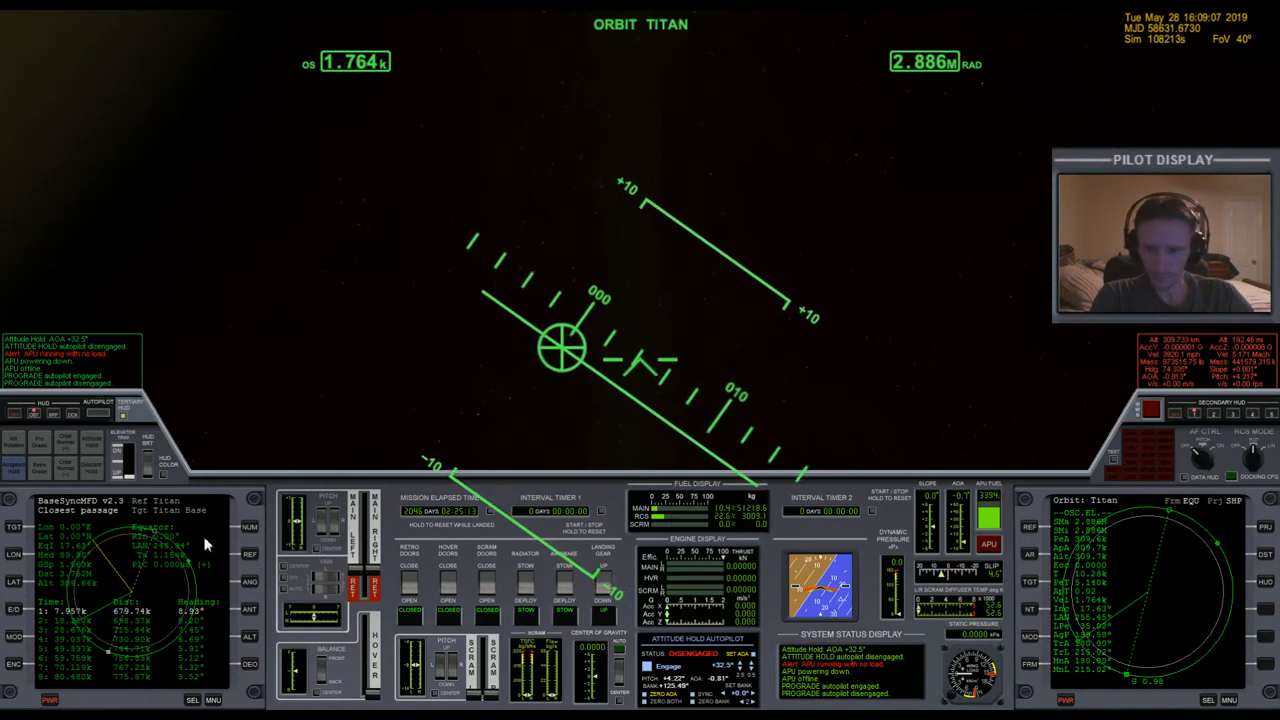
{"action": "mouse_move", "coordinate": [490, 392]}
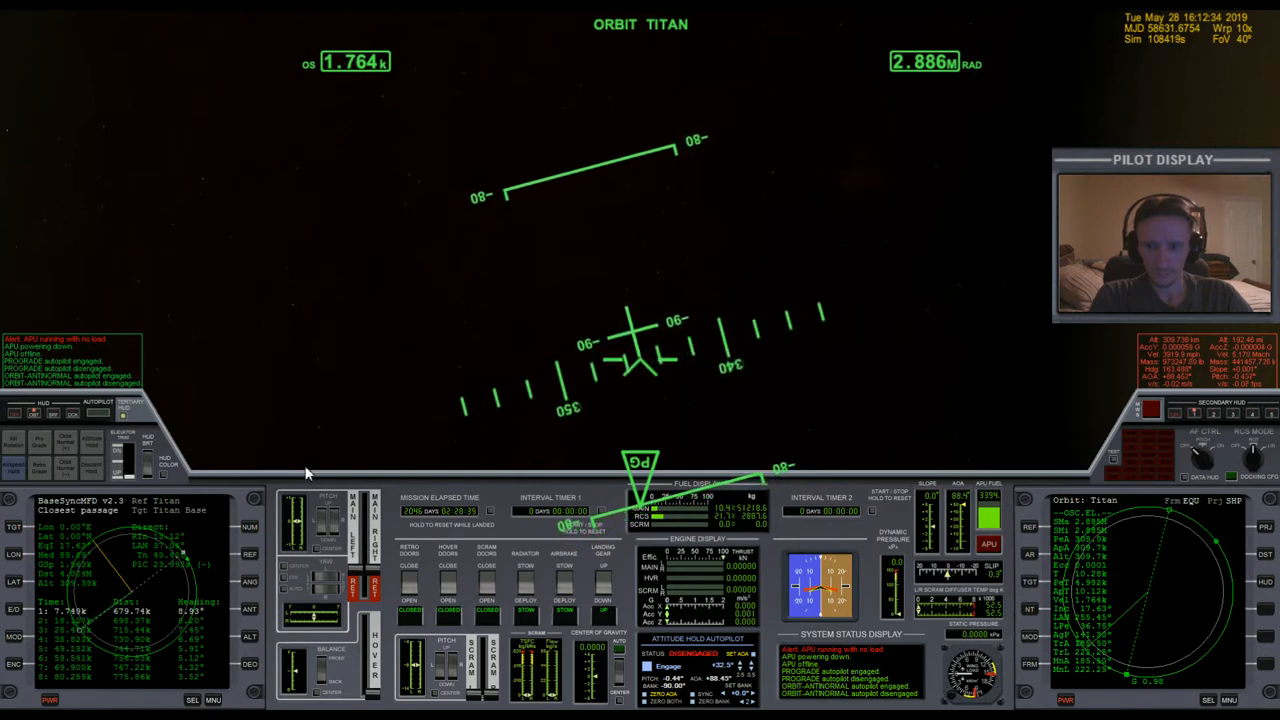
Step: Engage an attitude-hold autopilot to swing the craft to its new heading
{"action": "left_click", "coordinate": [64, 444]}
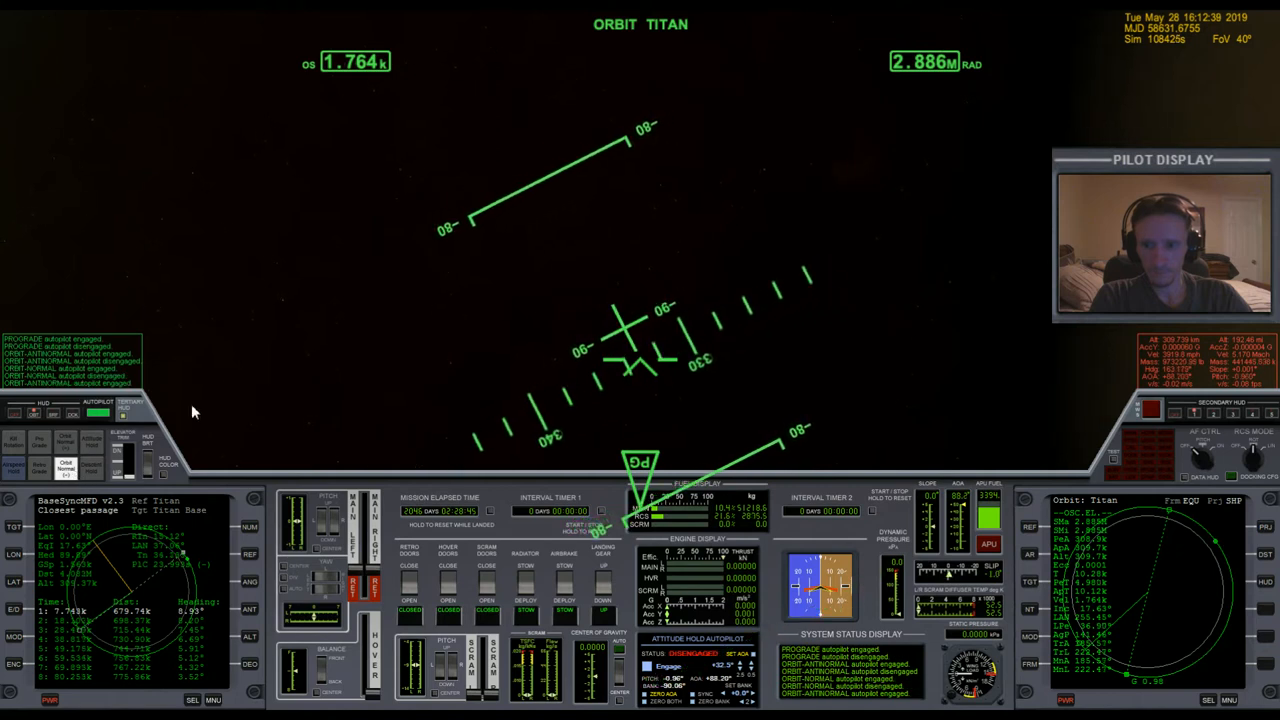
{"action": "mouse_move", "coordinate": [408, 288]}
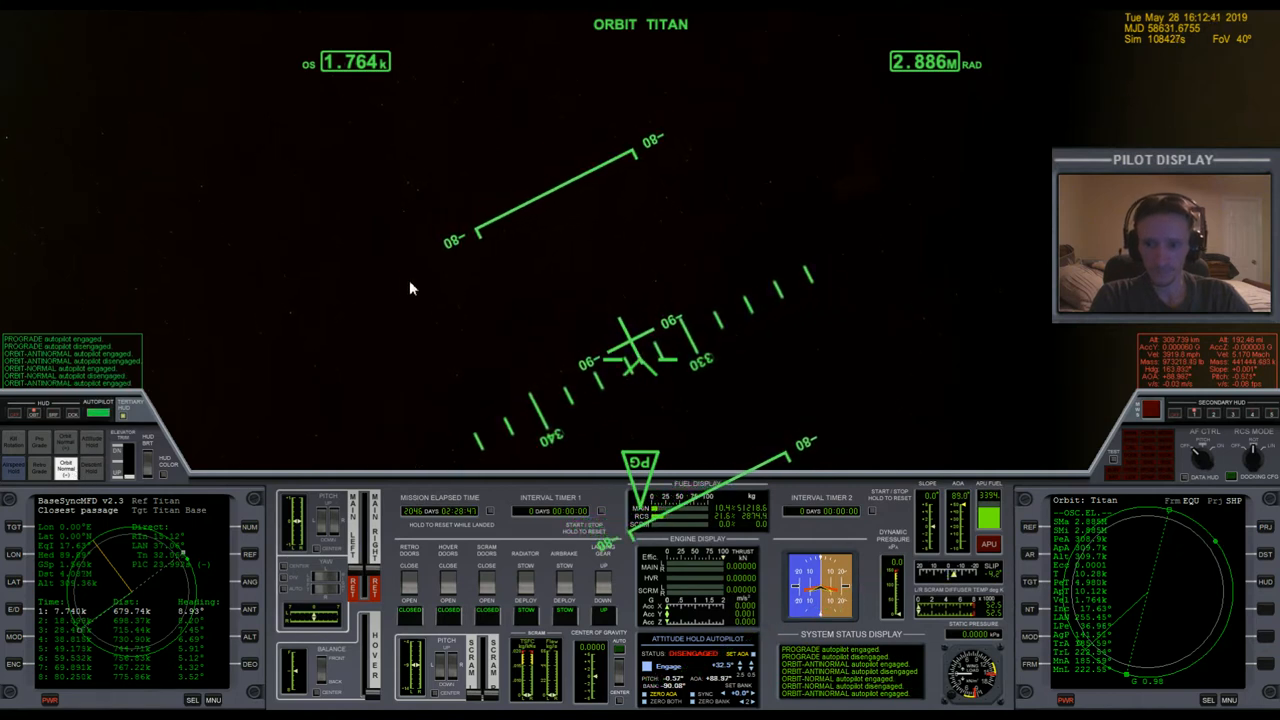
{"action": "mouse_move", "coordinate": [330, 410]}
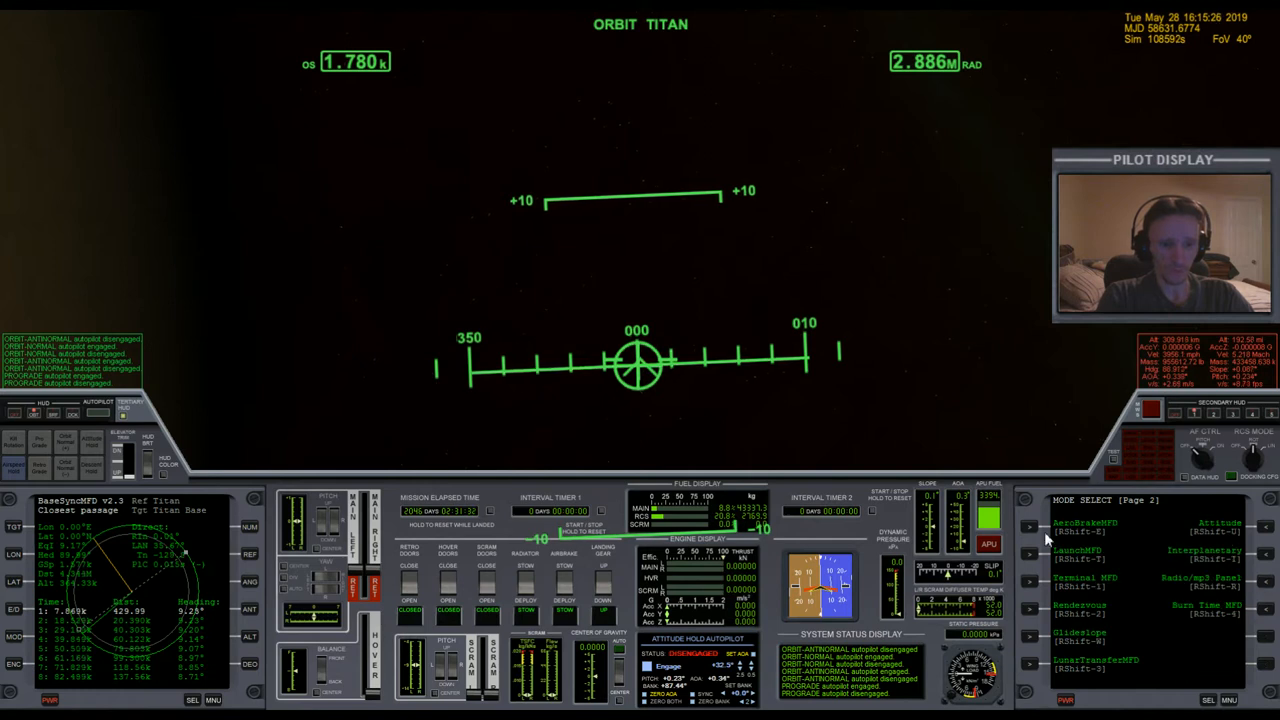
Step: Switch the right MFD to AeroBrakeMFD and bring up its Target Base prompt
{"action": "left_click", "coordinate": [1084, 524]}
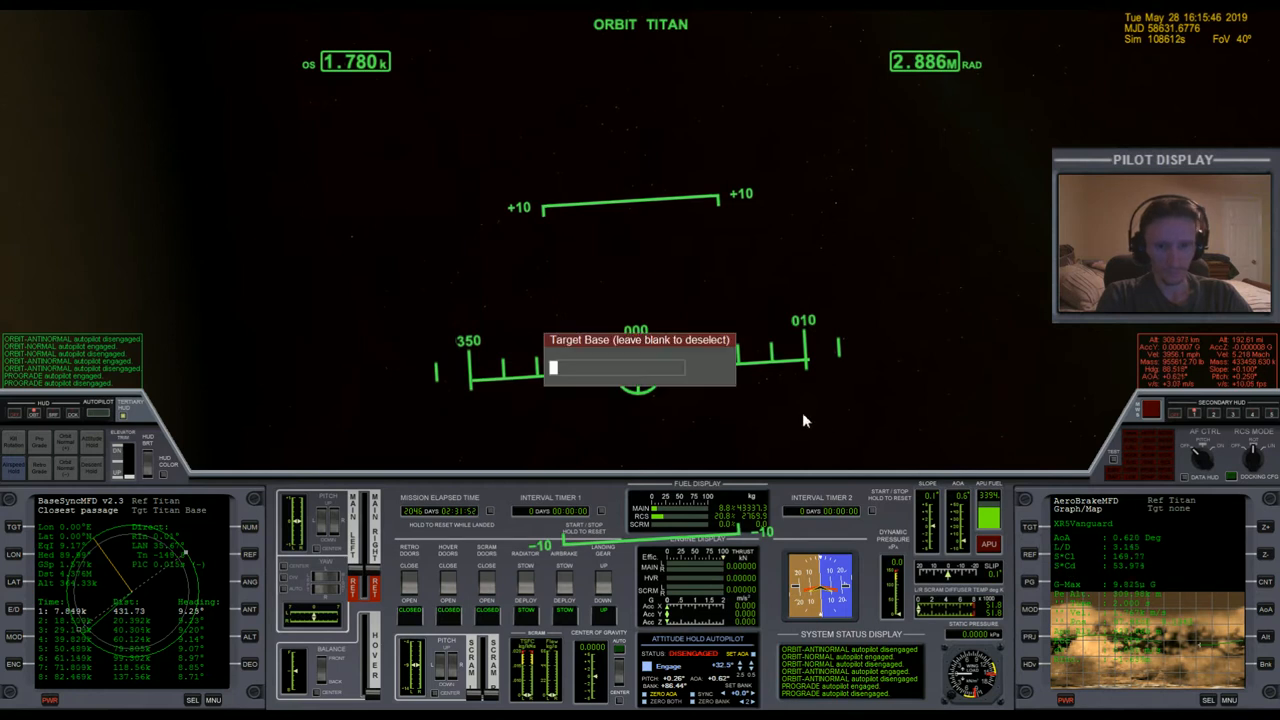
Step: Enter 'titan base' as the aerobraking target and bring up the ship's Object Info window
{"action": "type", "text": "titan ba"}
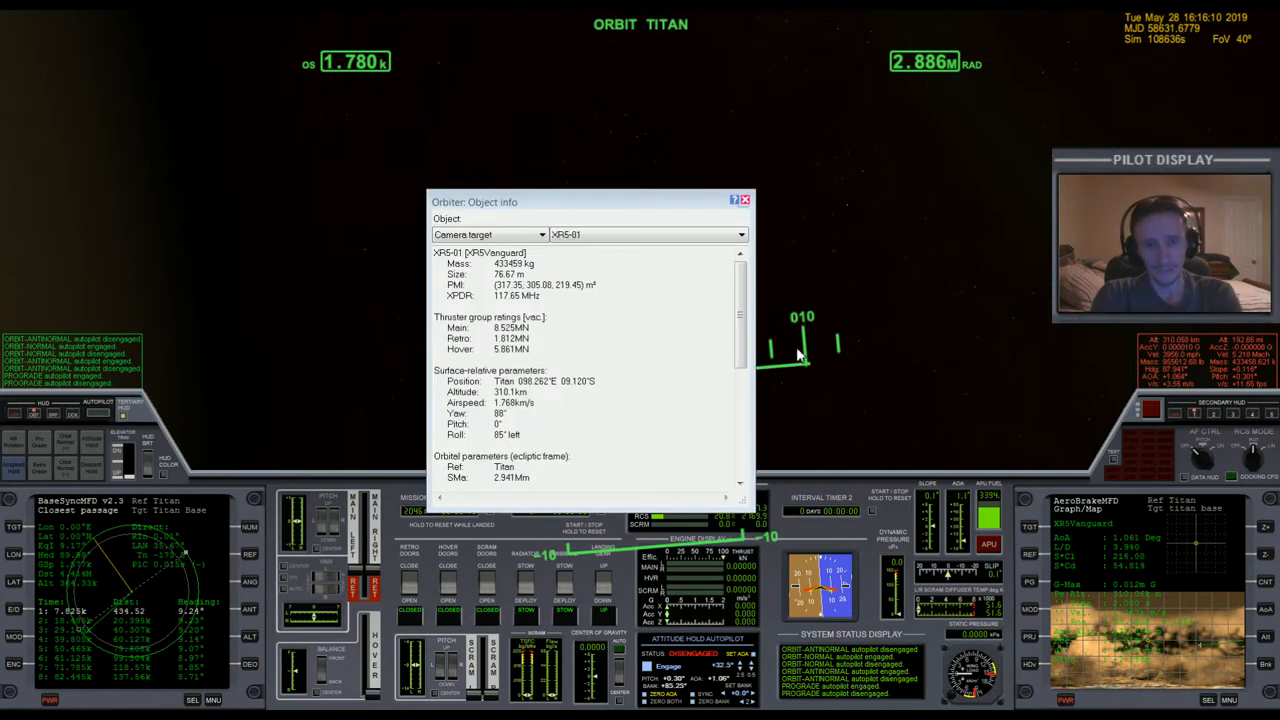
Step: Look up the Titan Base spaceport in Object Info and move its pad/runway frequency details aside
{"action": "left_click", "coordinate": [488, 234]}
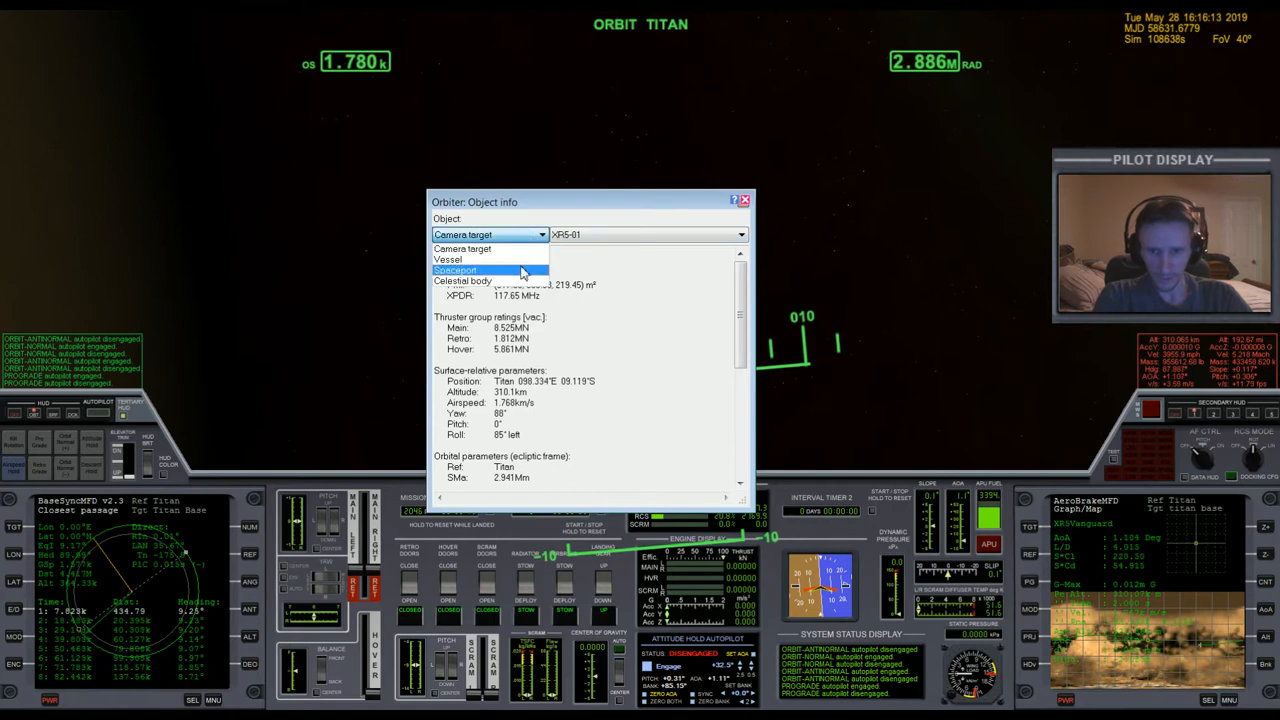
{"action": "left_click", "coordinate": [456, 270]}
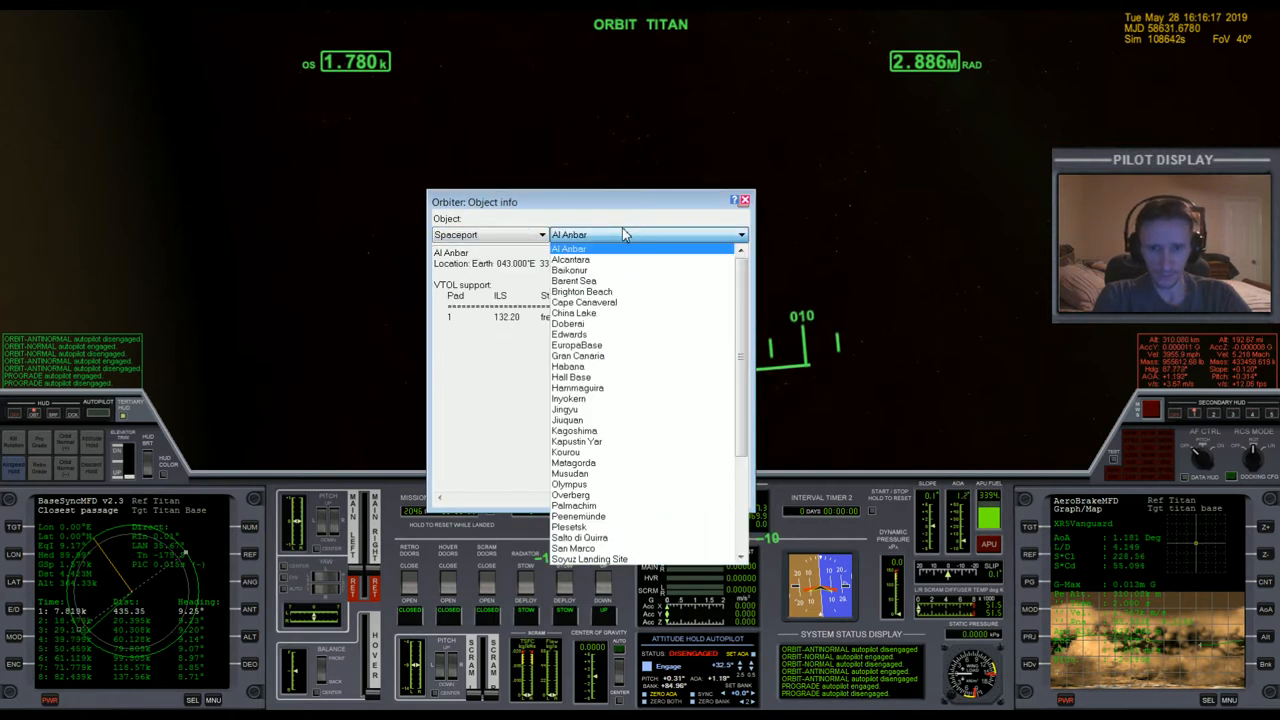
{"action": "scroll", "scroll_direction": "down", "scroll_amount": 3}
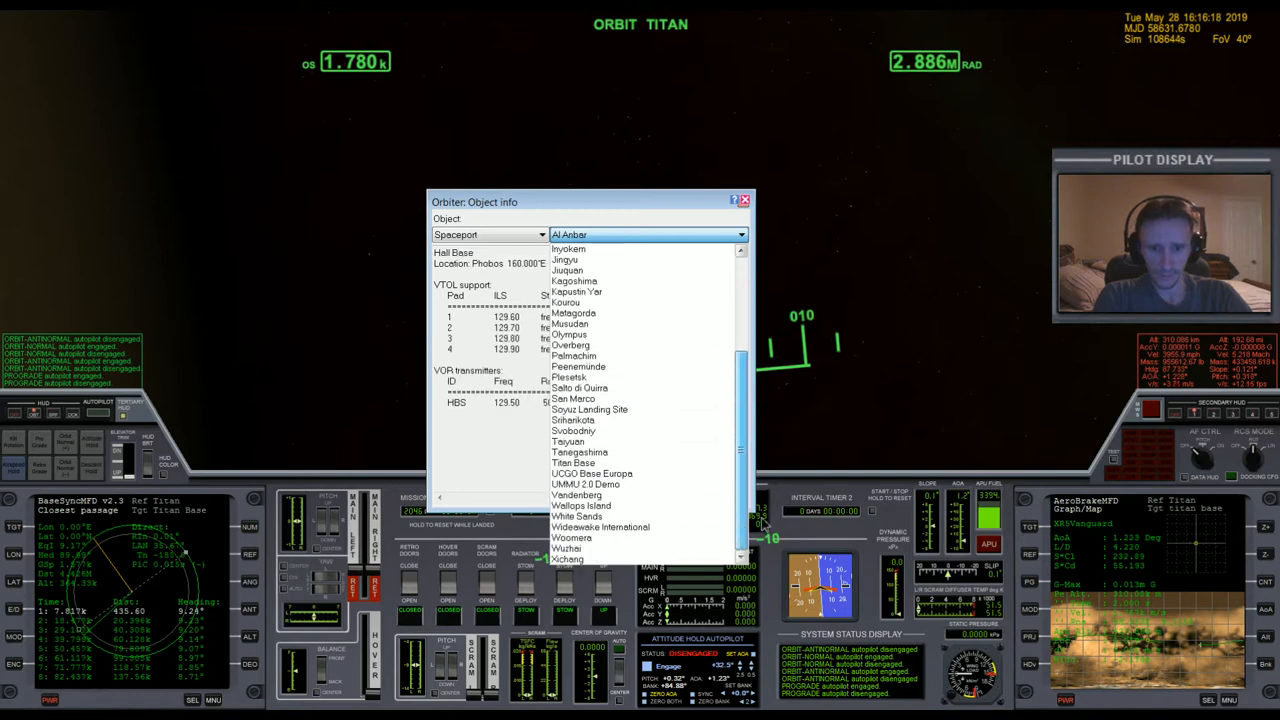
{"action": "left_click", "coordinate": [572, 462]}
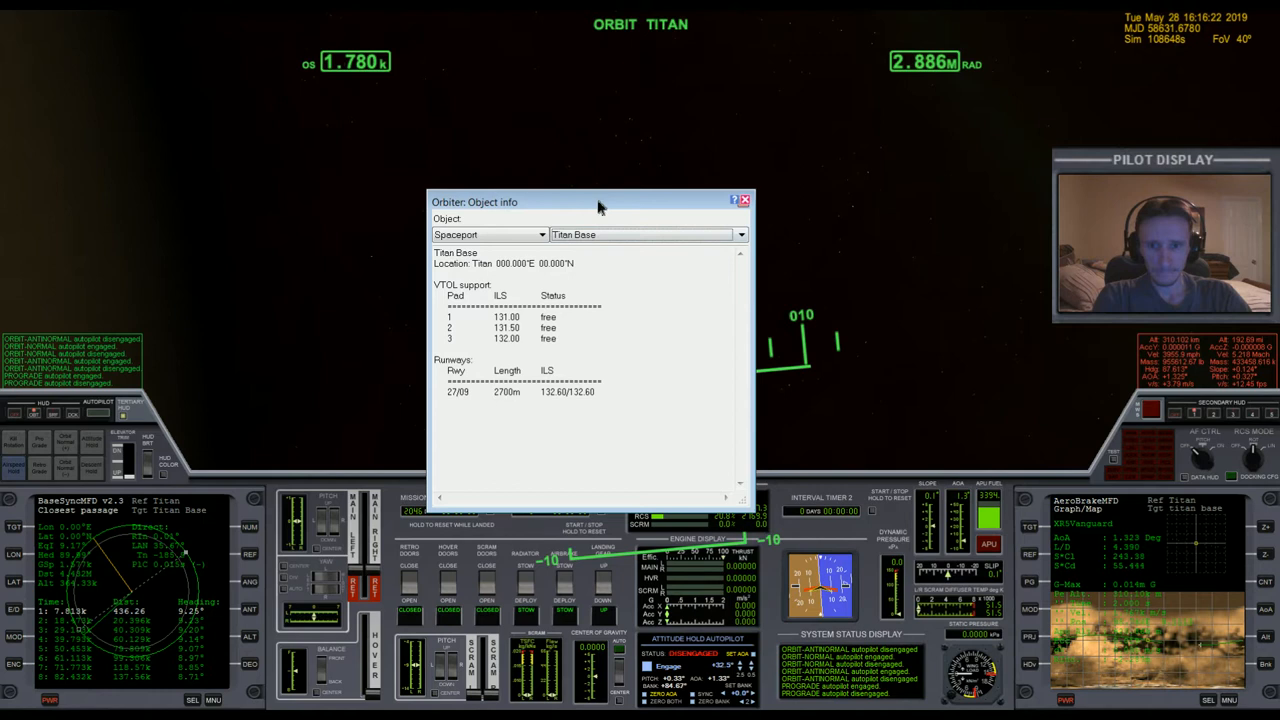
{"action": "left_click_drag", "start_coordinate": [590, 202], "coordinate": [444, 124]}
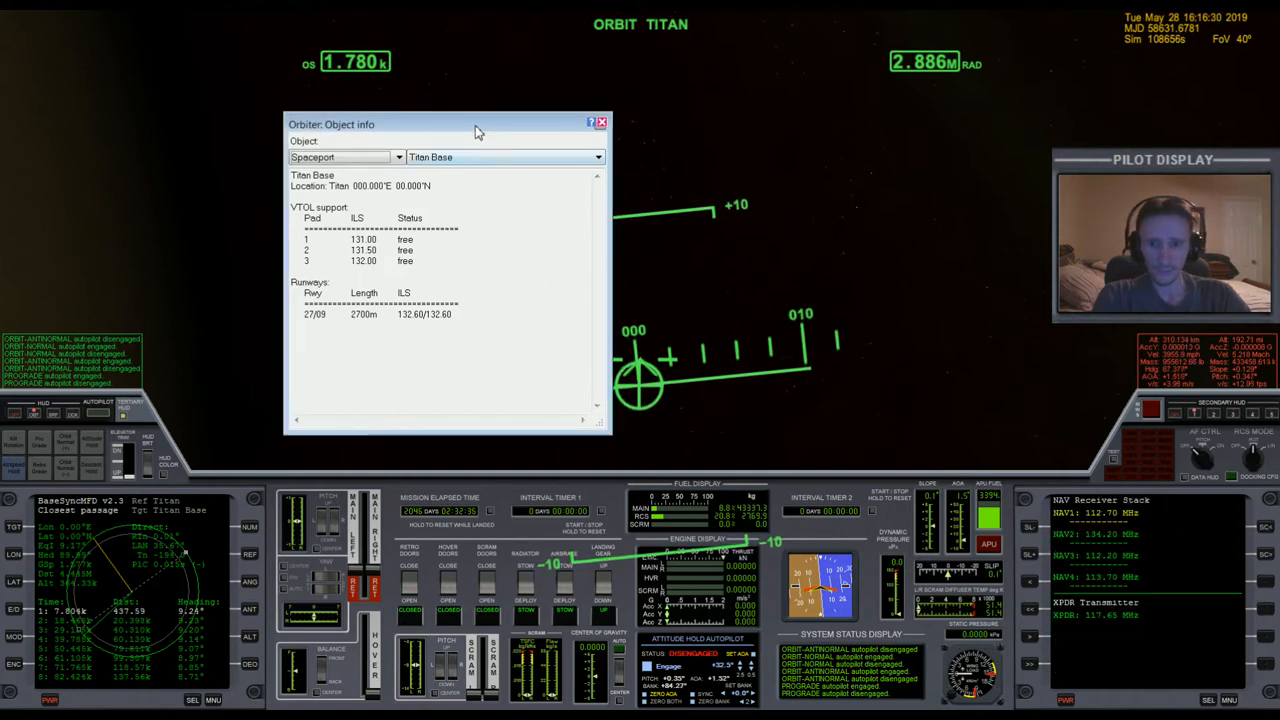
Step: Shift the Titan Base details to reveal the NAV receiver stack, then bring them back to centre
{"action": "left_click_drag", "start_coordinate": [476, 124], "coordinate": [340, 128]}
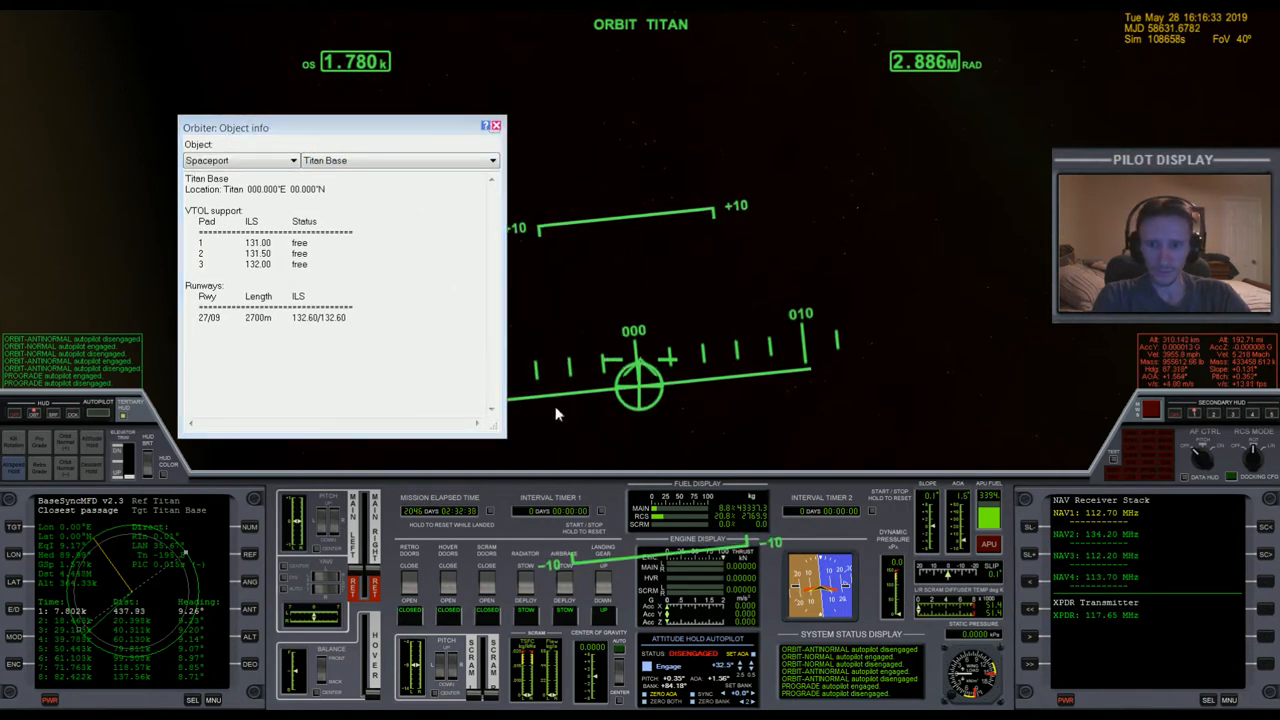
{"action": "mouse_move", "coordinate": [1038, 670]}
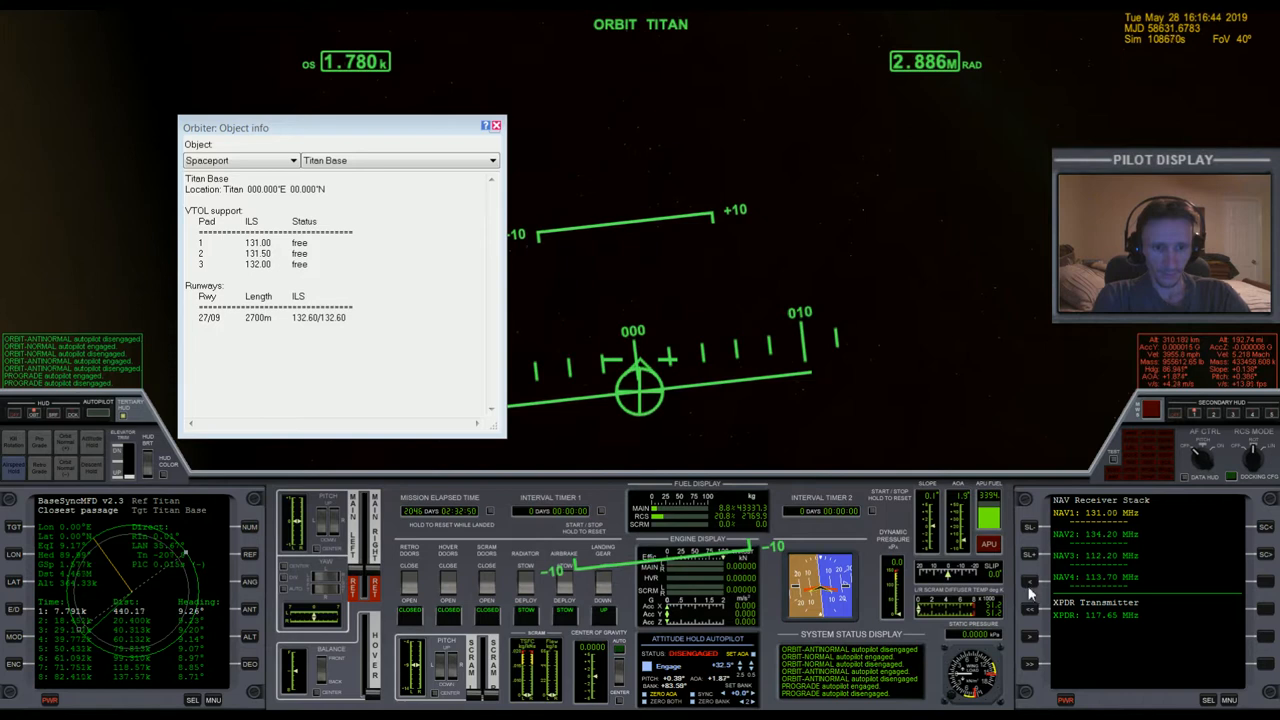
{"action": "mouse_move", "coordinate": [376, 148]}
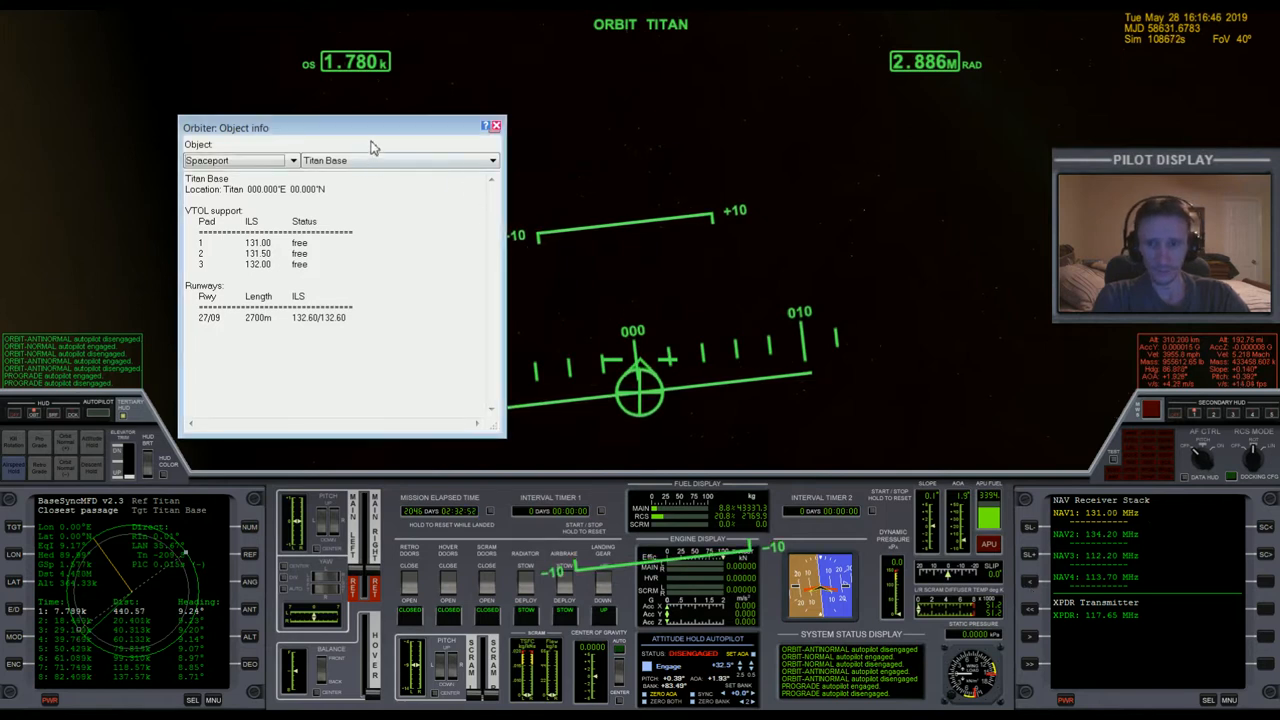
{"action": "left_click_drag", "start_coordinate": [340, 128], "coordinate": [540, 184]}
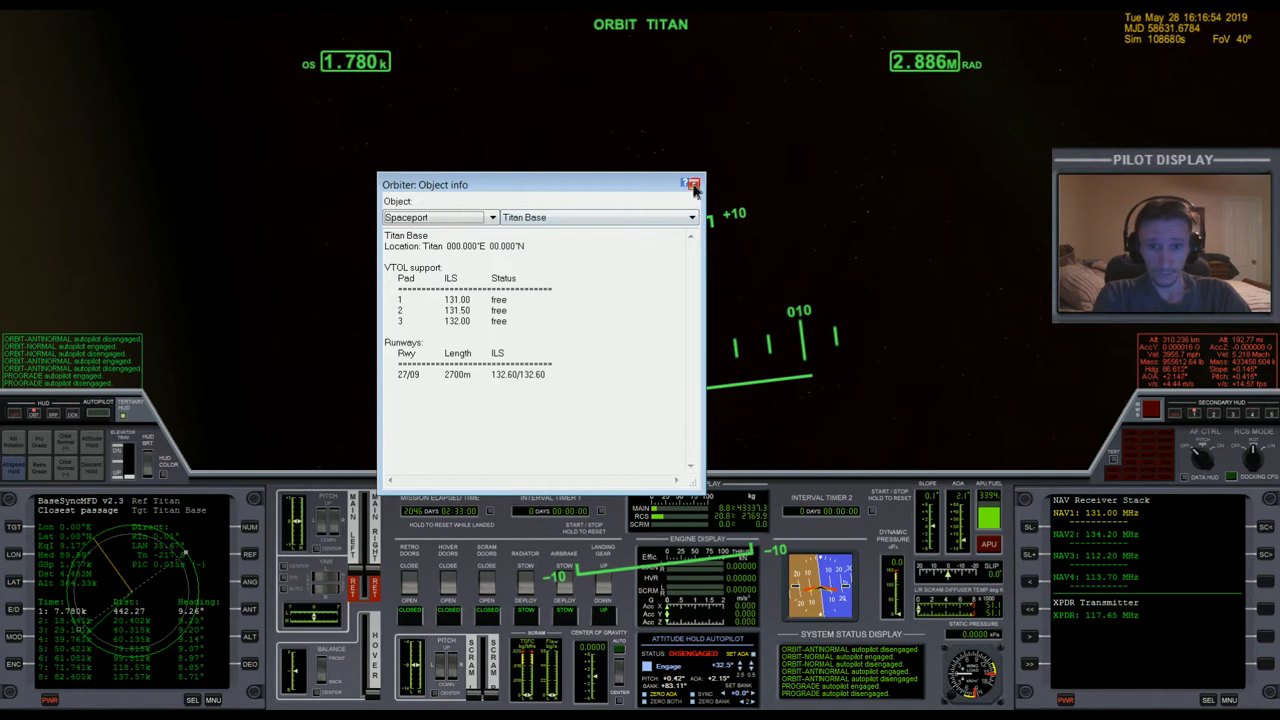
Step: Close the Titan Base details and put the right MFD into a new mode
{"action": "left_click", "coordinate": [692, 184]}
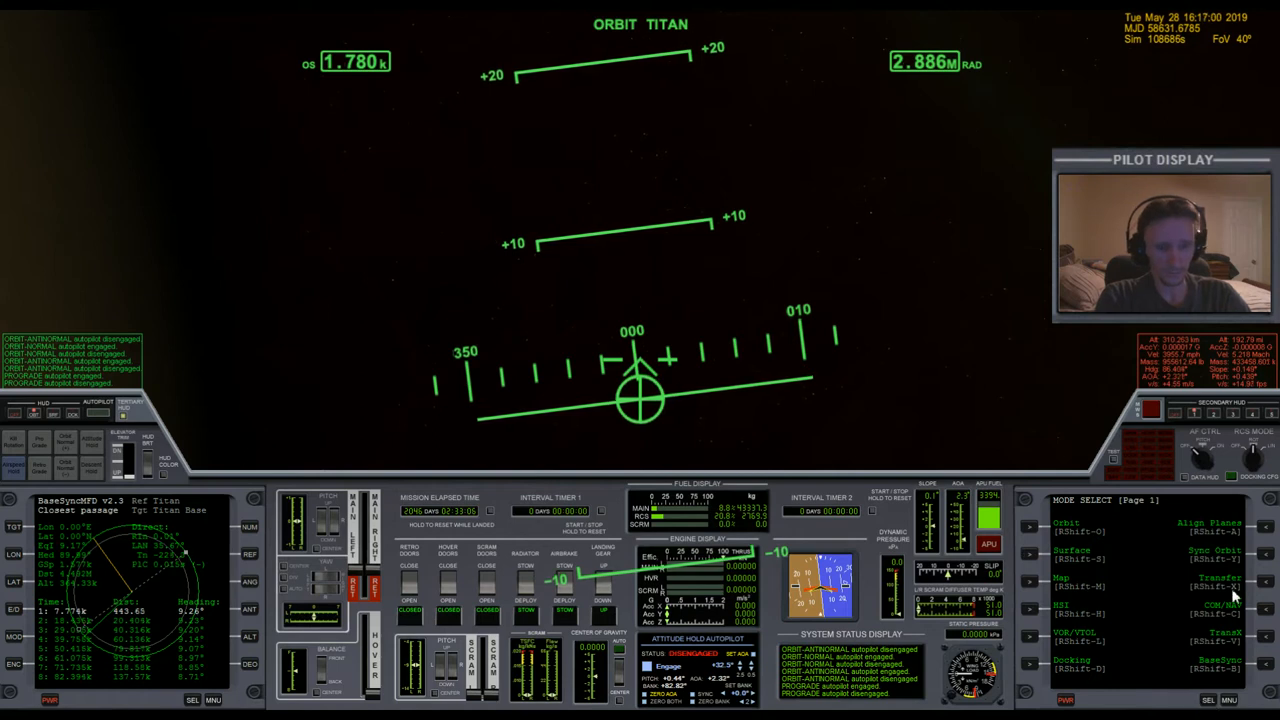
{"action": "left_click", "coordinate": [1208, 700]}
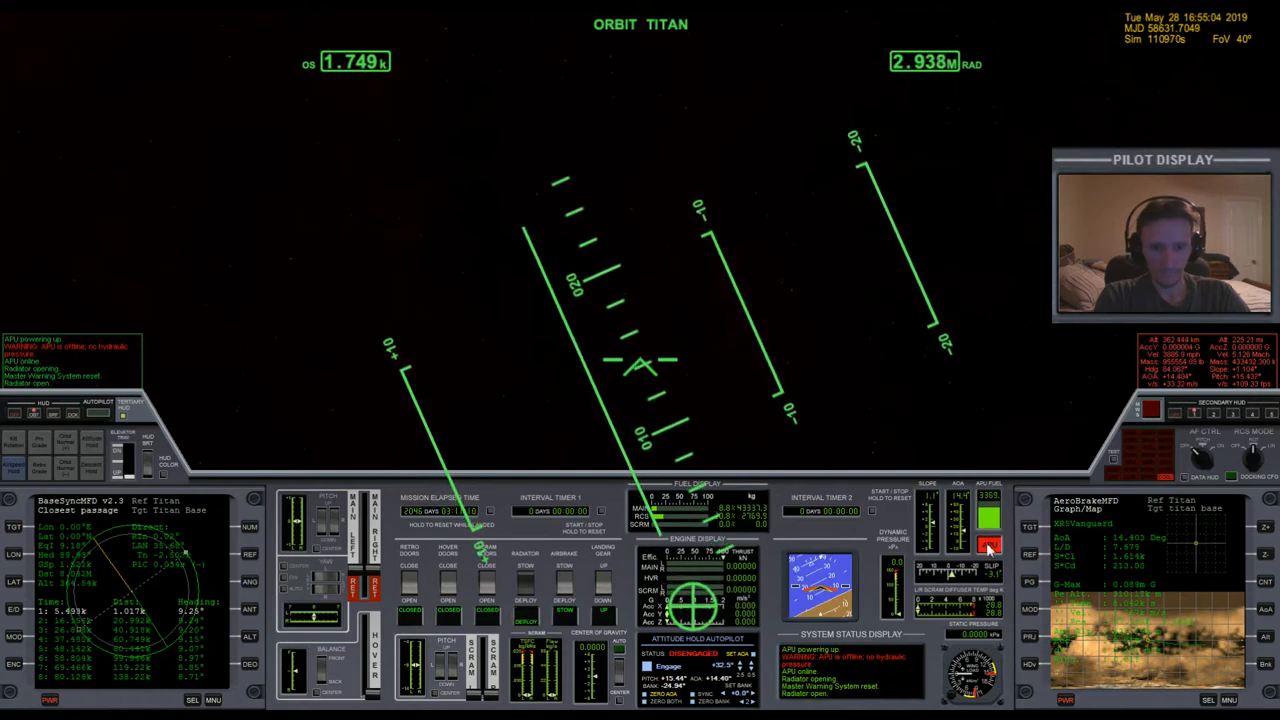
Step: Pitch the XR-5 down and roll into the descent toward Titan Base on heading 180
{"action": "left_click", "coordinate": [988, 544]}
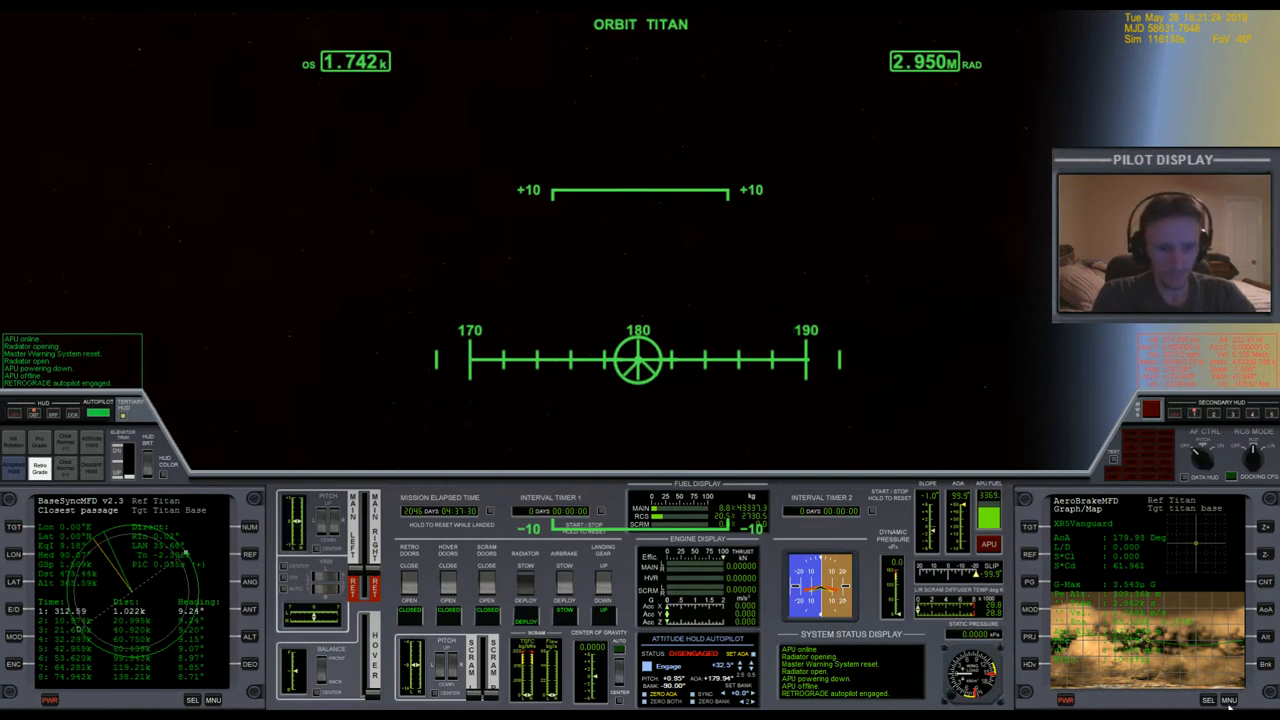
Step: Switch the right MFD to the Burn Time Calculator while holding retrograde attitude
{"action": "left_click", "coordinate": [1228, 700]}
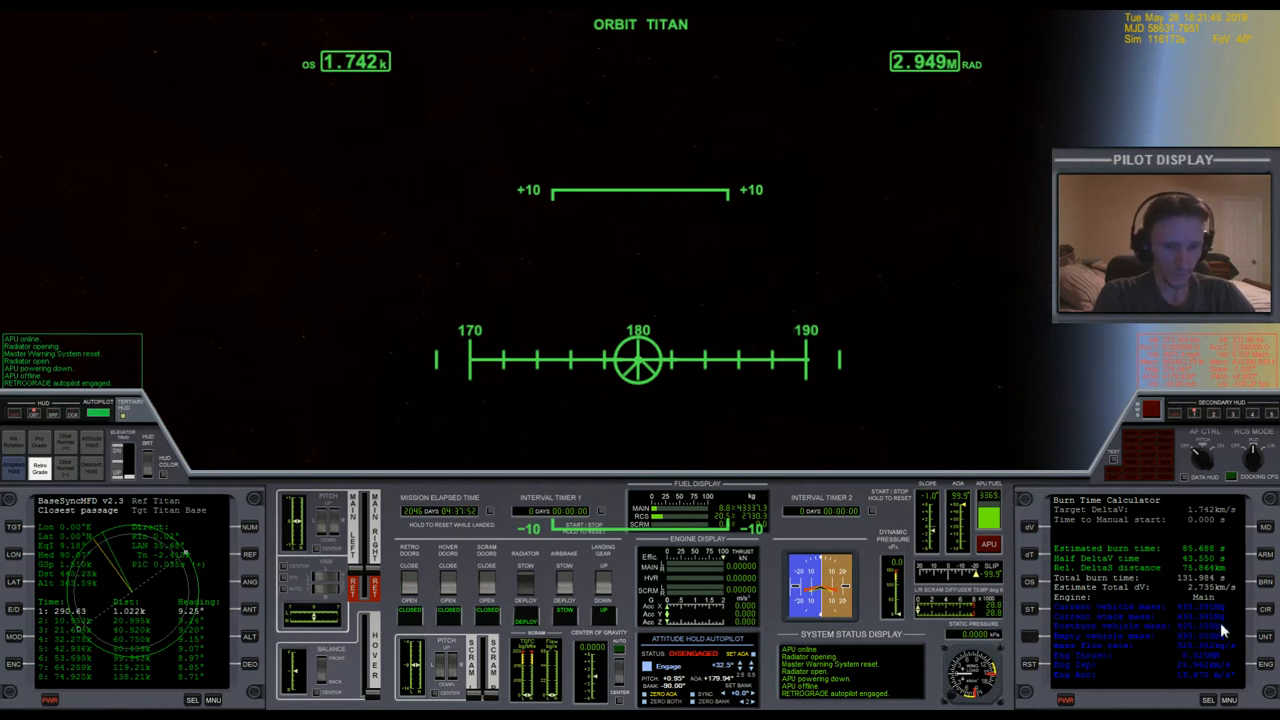
{"action": "mouse_move", "coordinate": [1210, 640]}
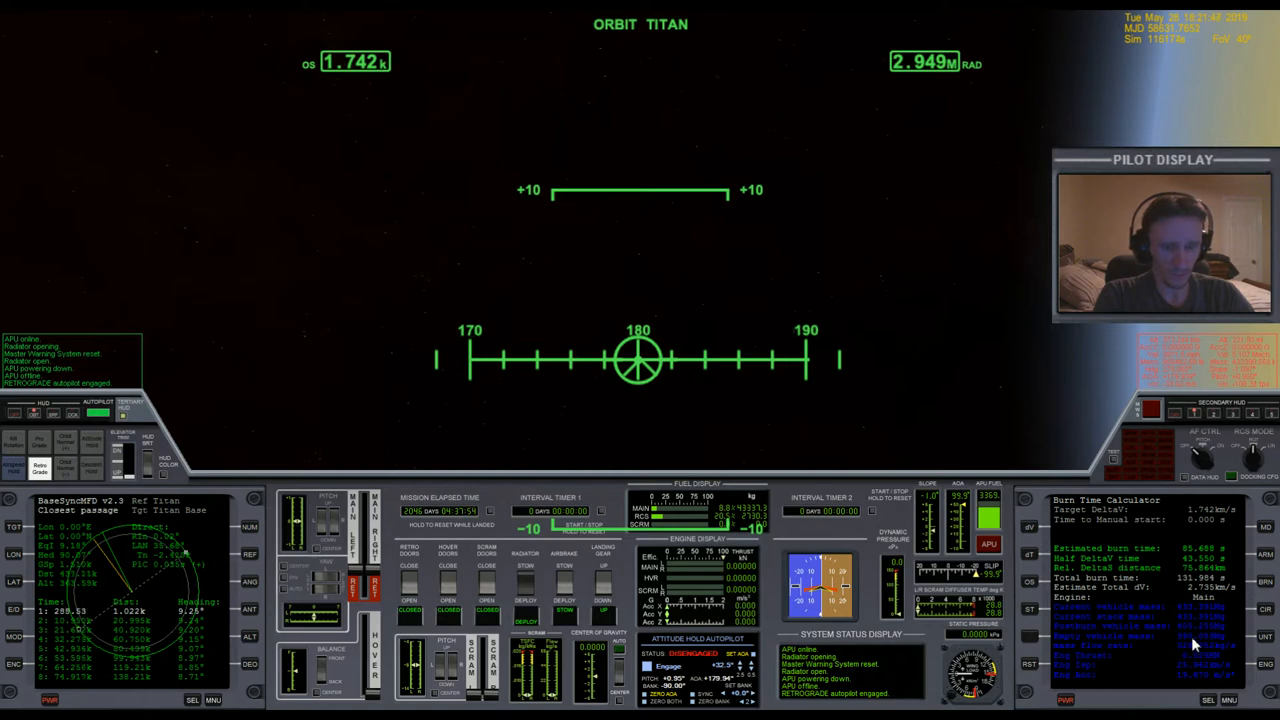
{"action": "mouse_move", "coordinate": [976, 432]}
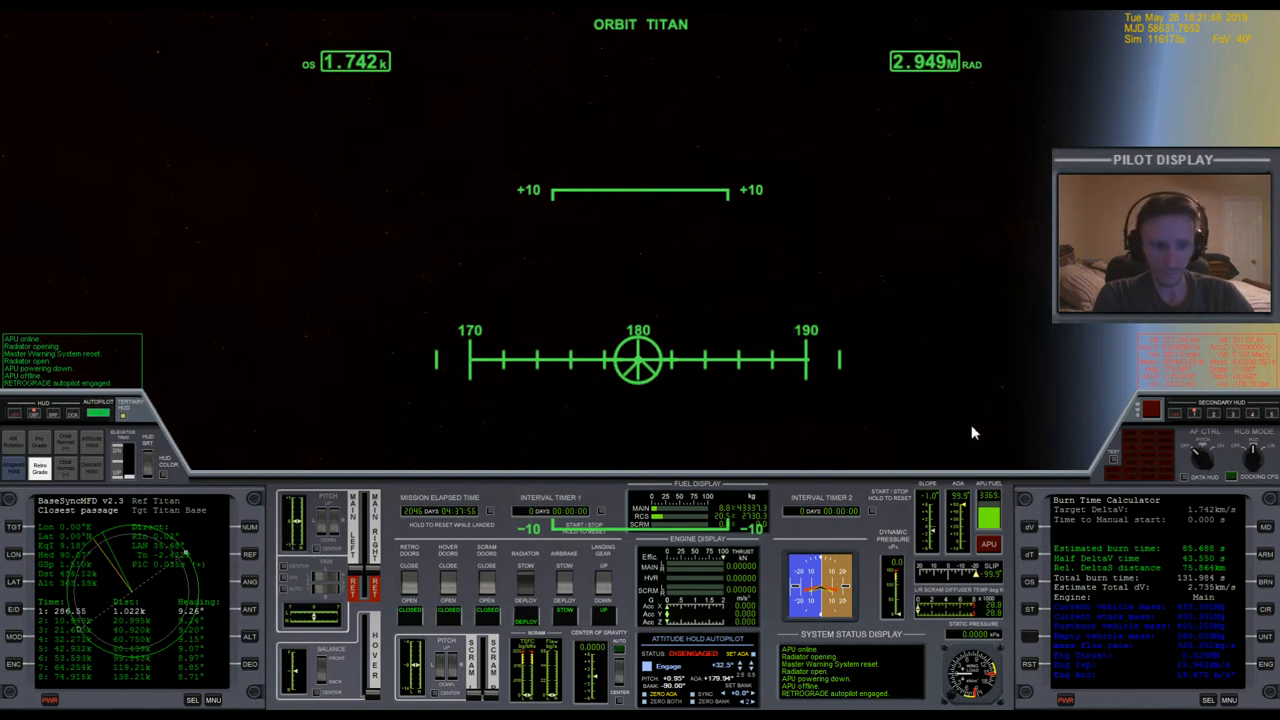
{"action": "mouse_move", "coordinate": [540, 176]}
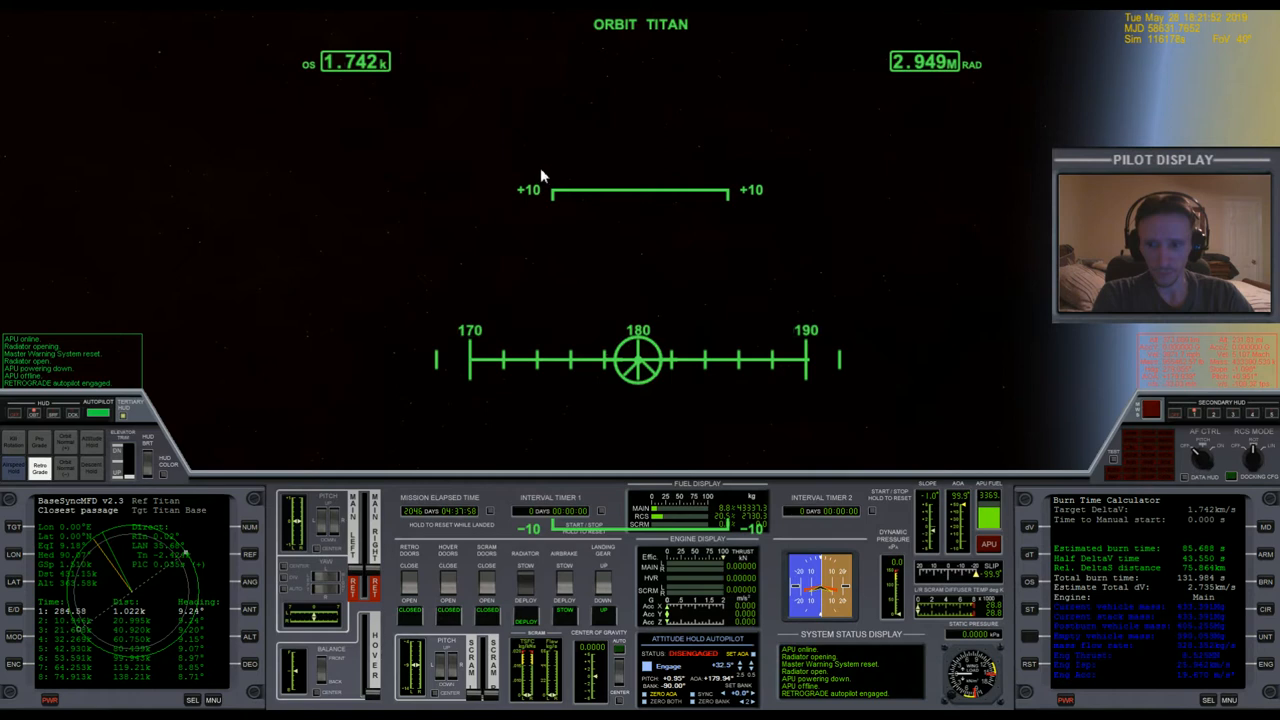
{"action": "mouse_move", "coordinate": [450, 296]}
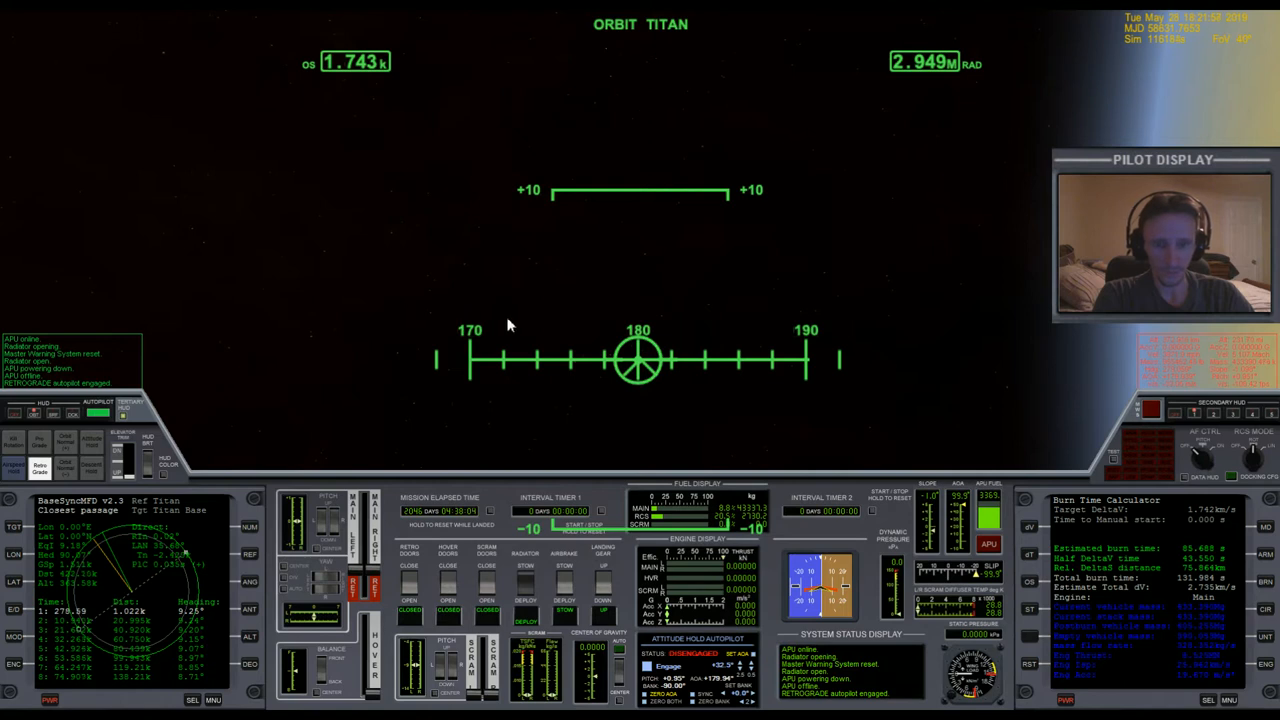
{"action": "mouse_move", "coordinate": [810, 448]}
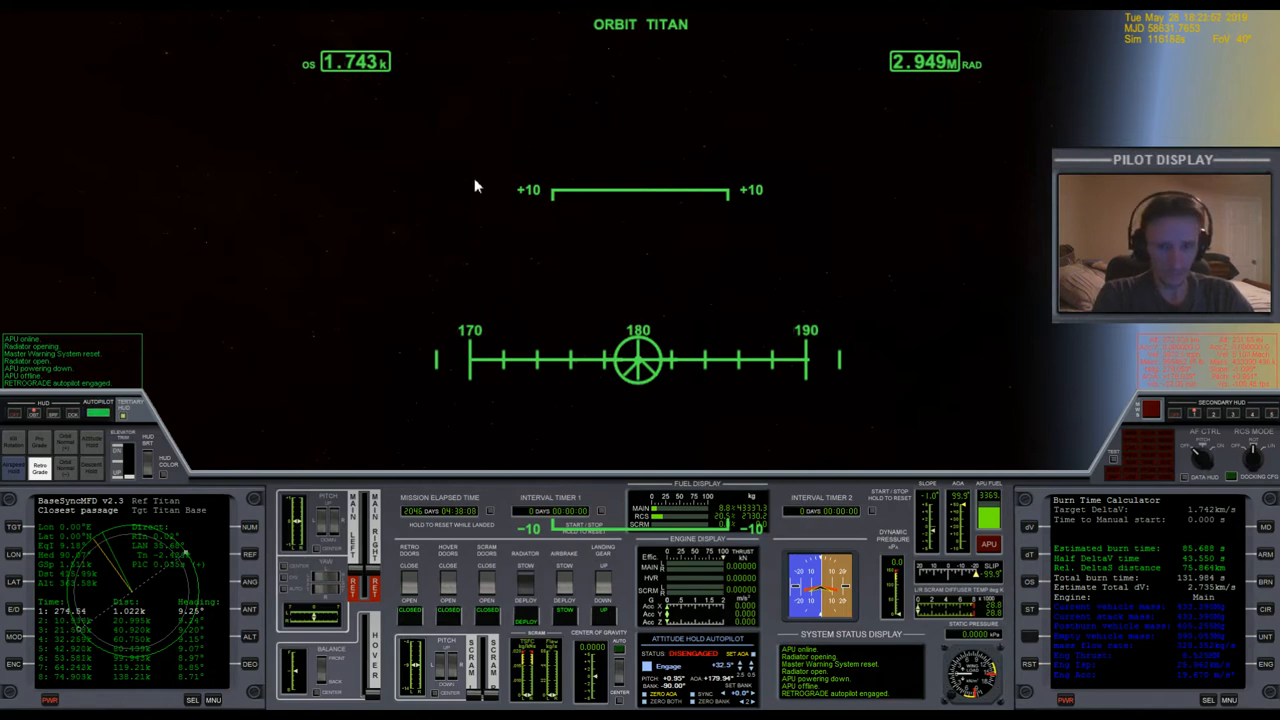
{"action": "mouse_move", "coordinate": [604, 244]}
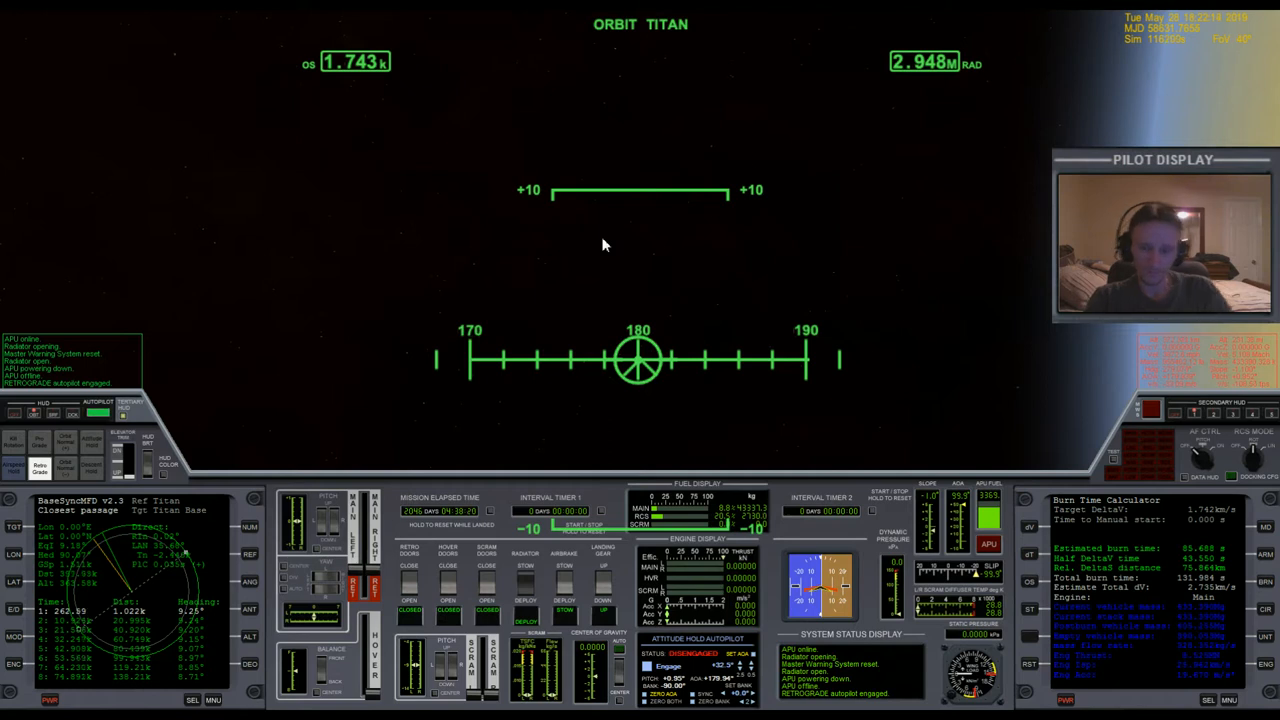
{"action": "mouse_move", "coordinate": [594, 266]}
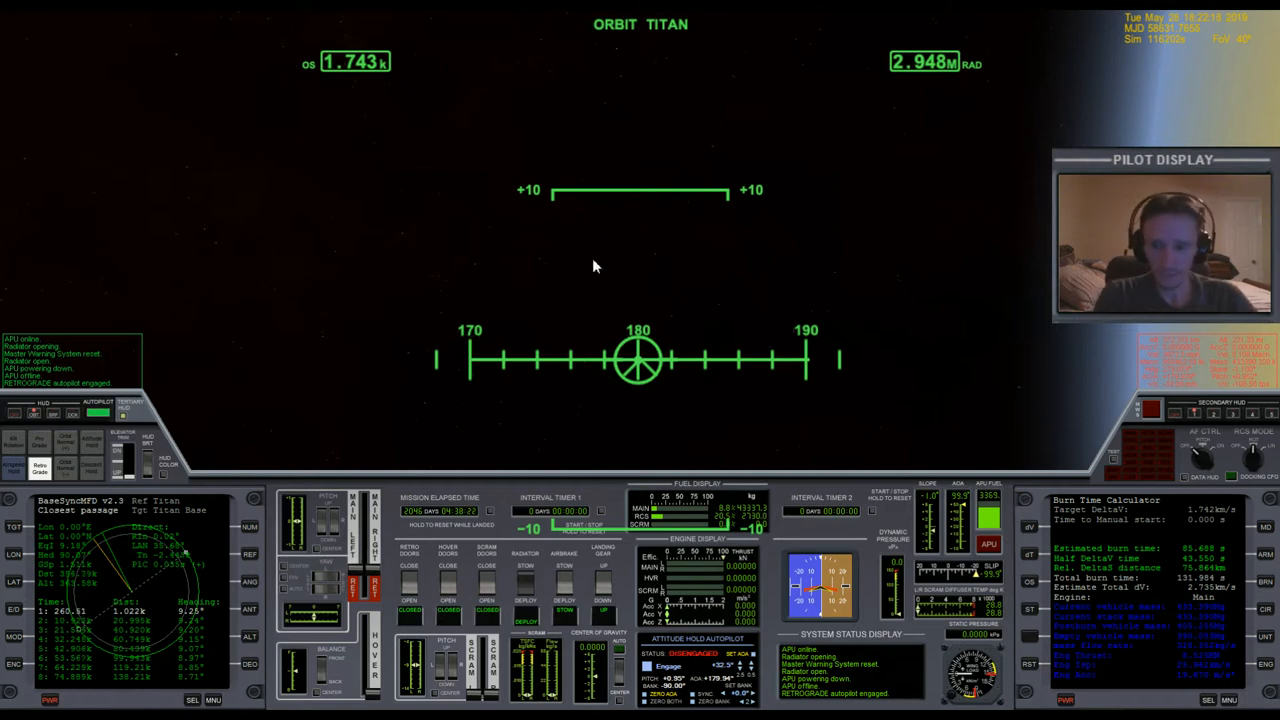
{"action": "mouse_move", "coordinate": [838, 444]}
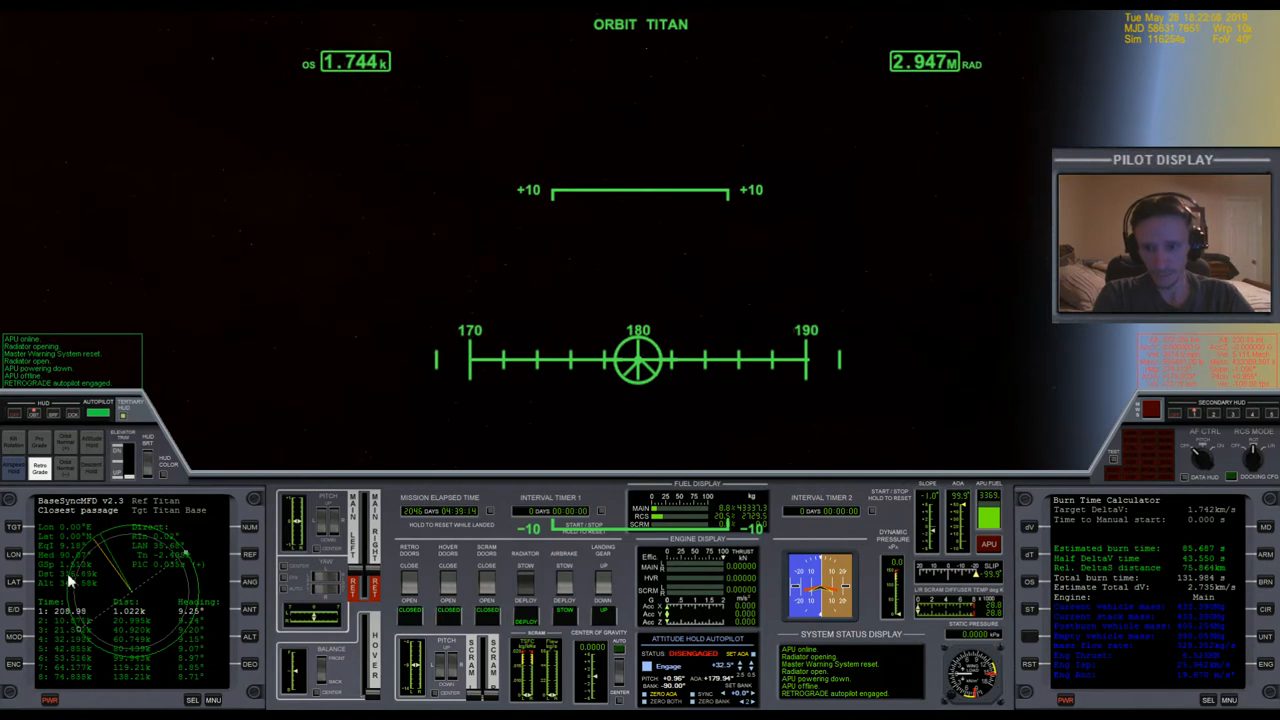
{"action": "mouse_move", "coordinate": [512, 322]}
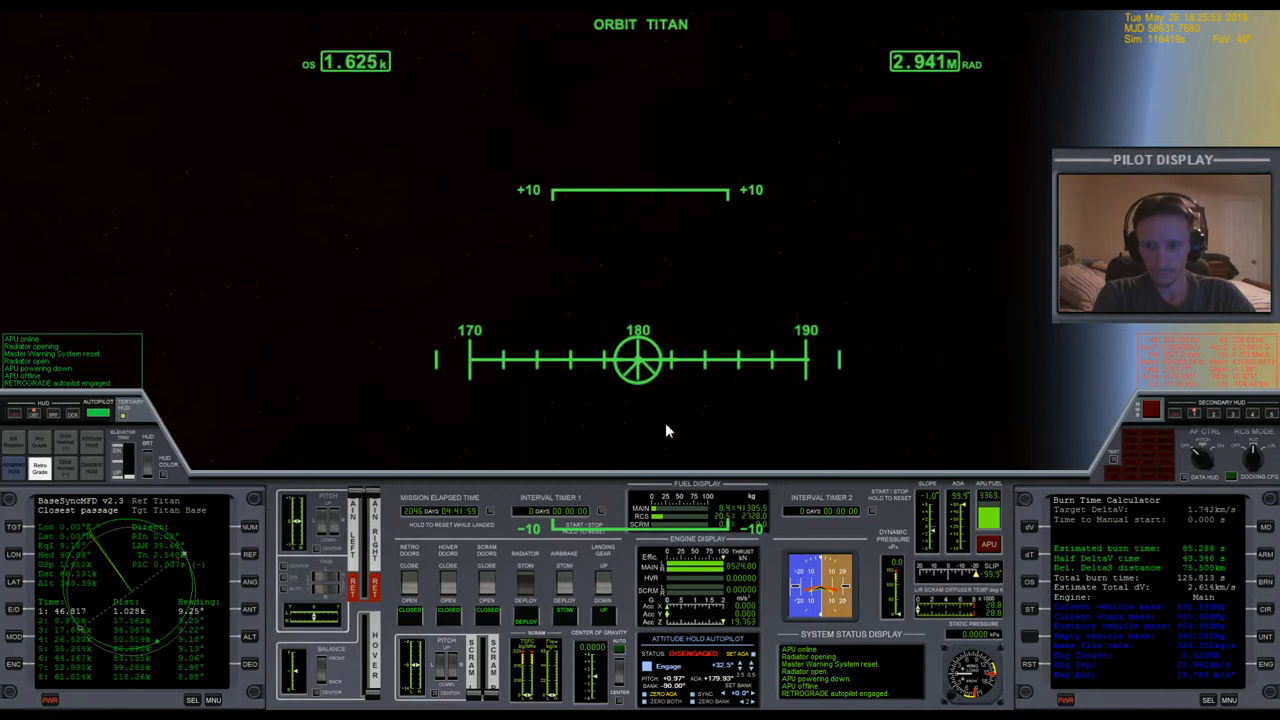
{"action": "mouse_move", "coordinate": [640, 444]}
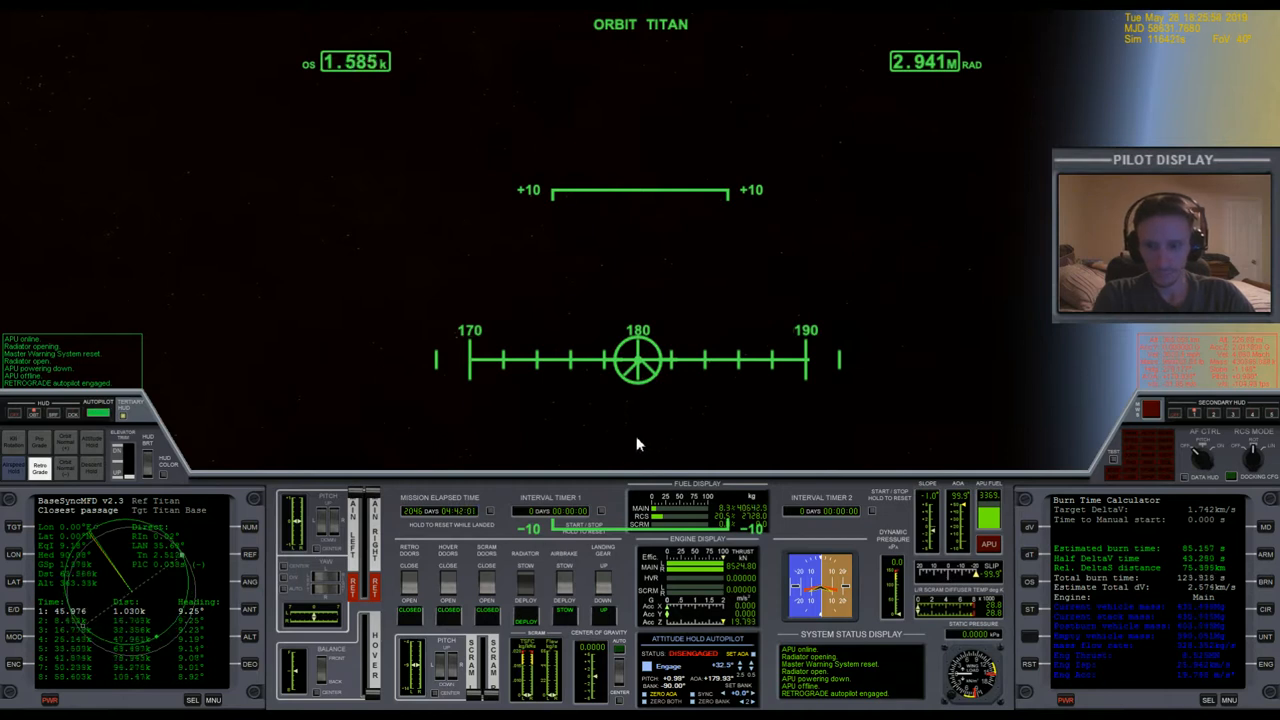
{"action": "mouse_move", "coordinate": [372, 94]}
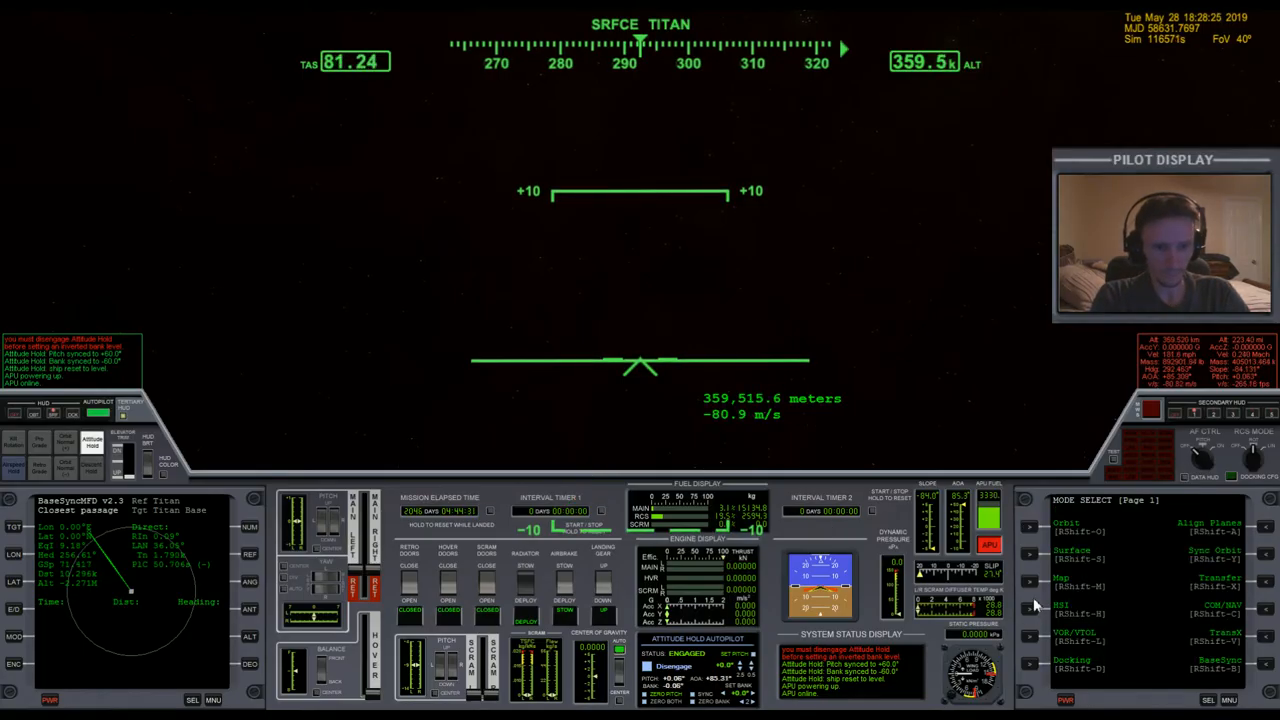
Step: Show the Titan surface map with the ship's track on the right MFD
{"action": "left_click", "coordinate": [1030, 584]}
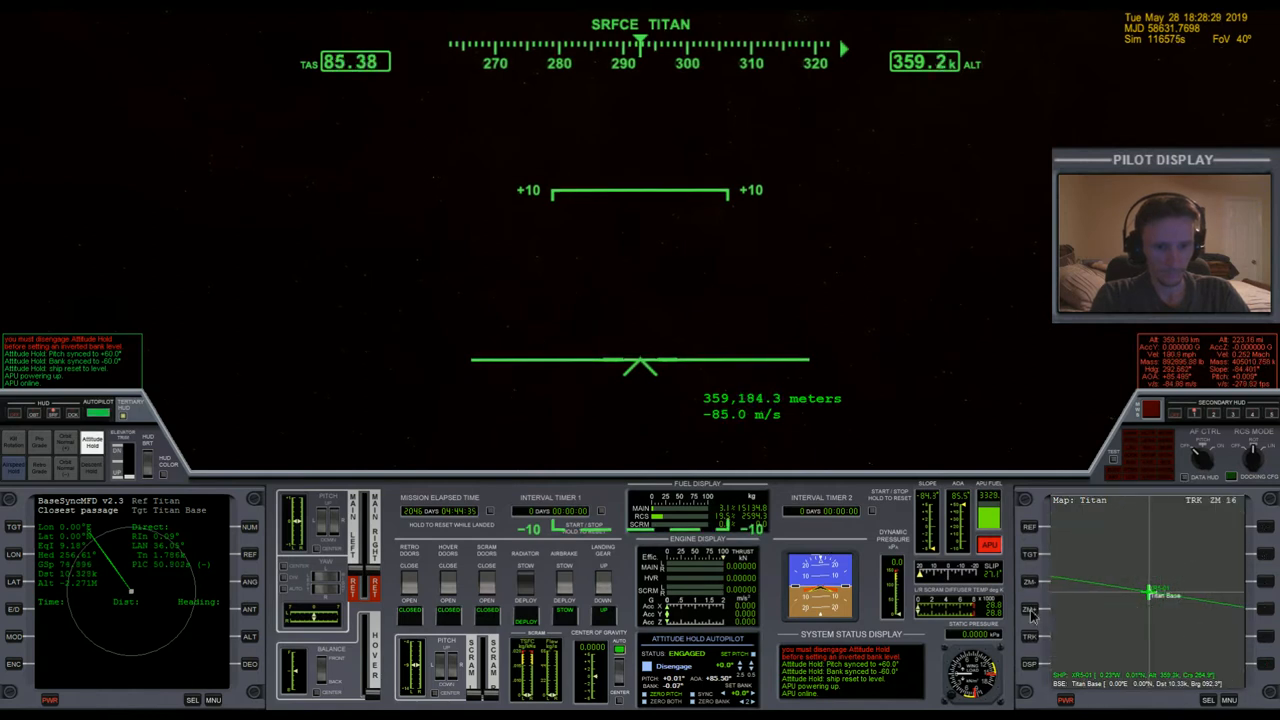
{"action": "mouse_move", "coordinate": [892, 296]}
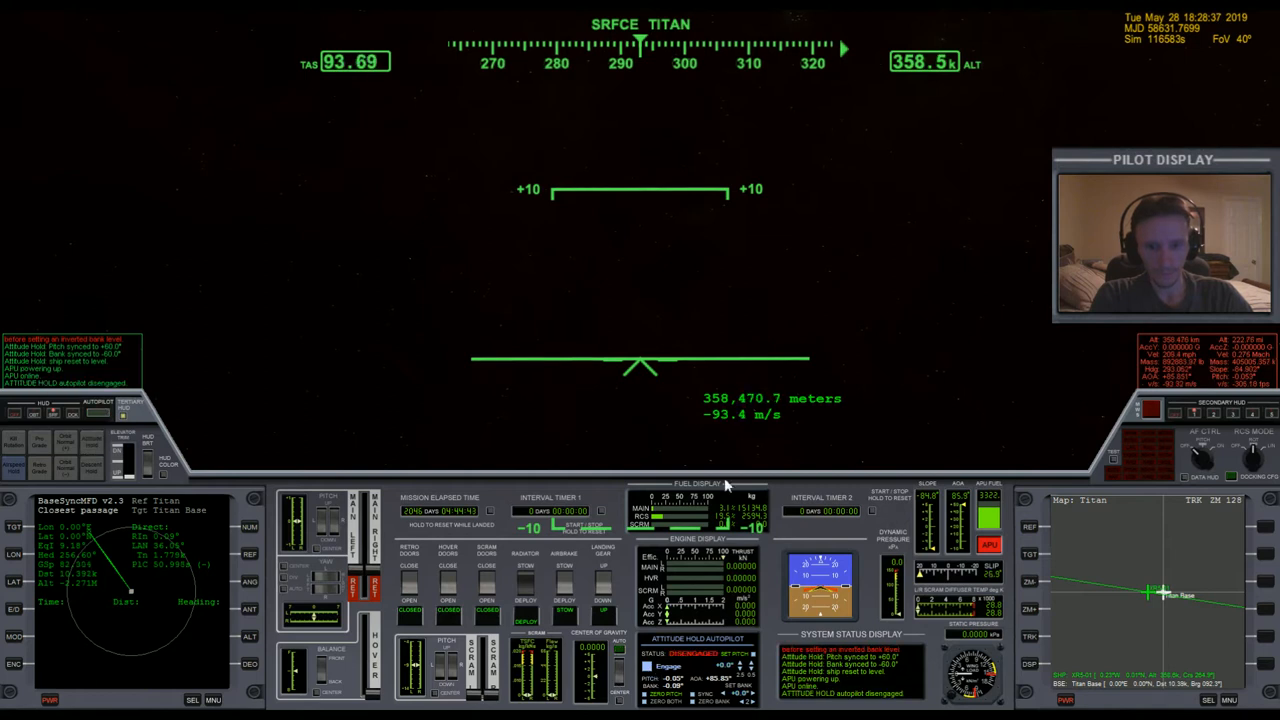
{"action": "mouse_move", "coordinate": [868, 406]}
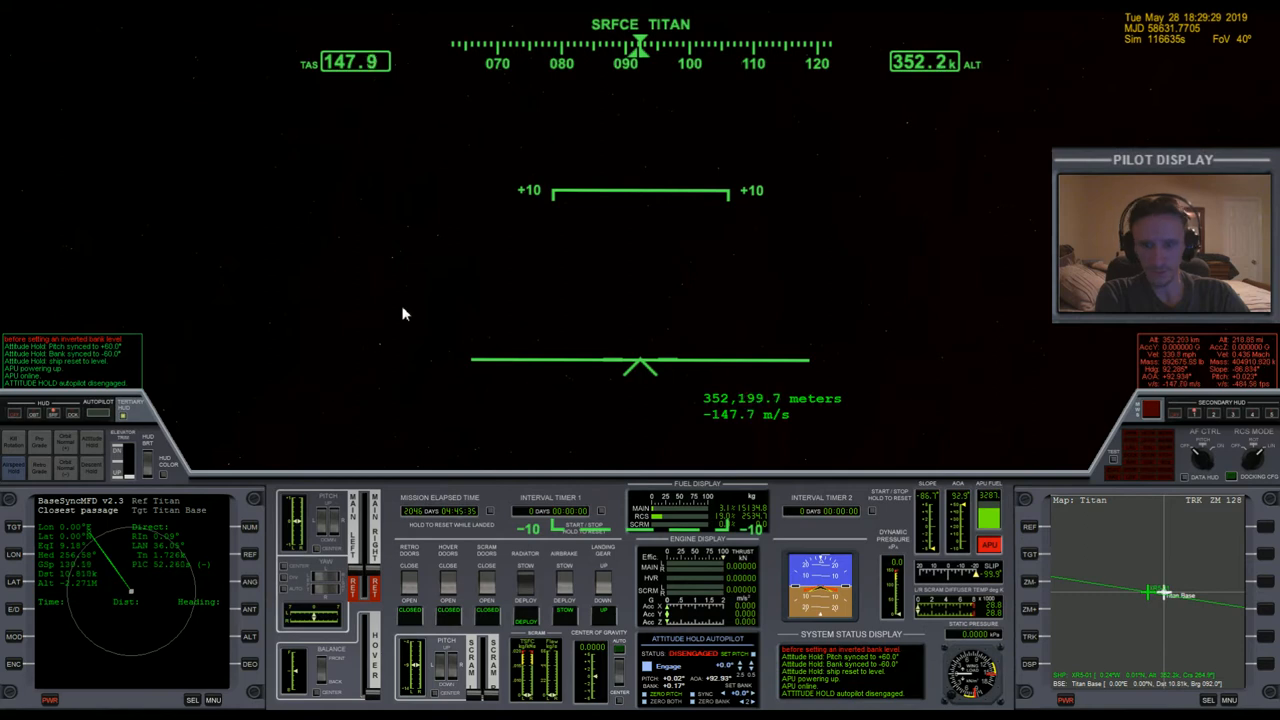
{"action": "mouse_move", "coordinate": [432, 280]}
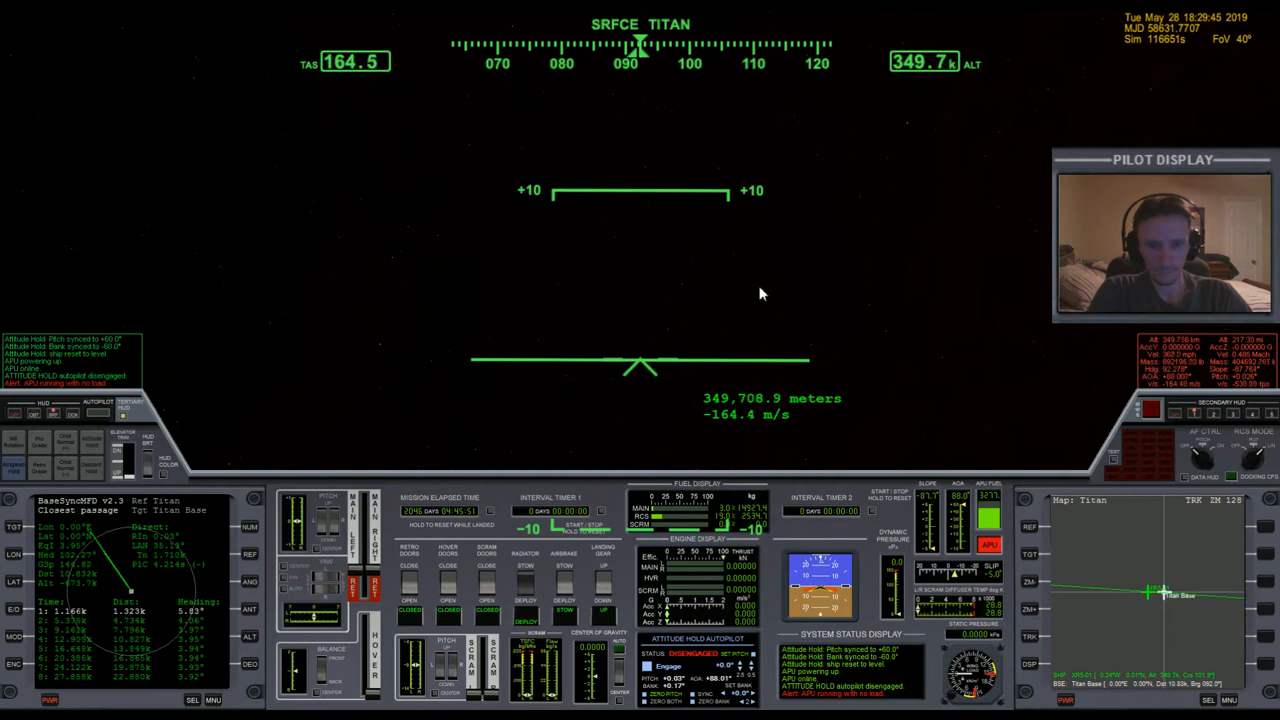
{"action": "mouse_move", "coordinate": [798, 318]}
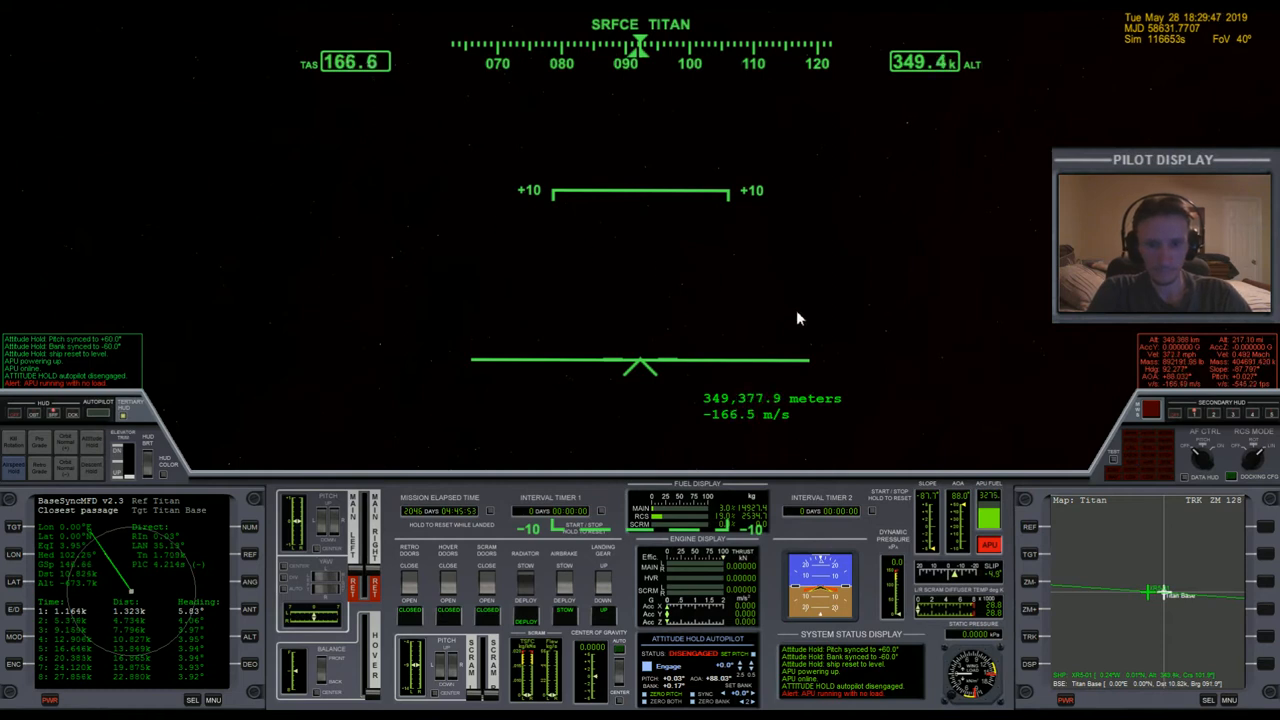
{"action": "mouse_move", "coordinate": [880, 360]}
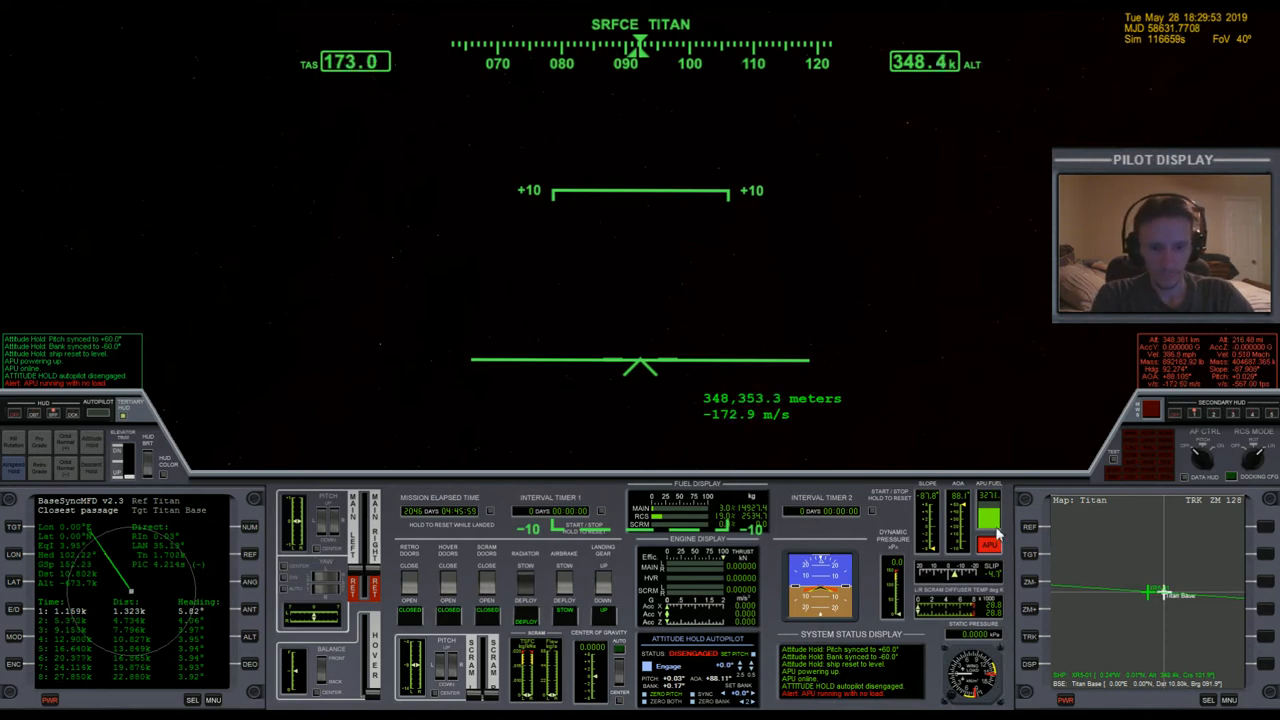
Step: Have BaseSyncMFD list closest-passage times and distances to Titan Base
{"action": "left_click", "coordinate": [988, 544]}
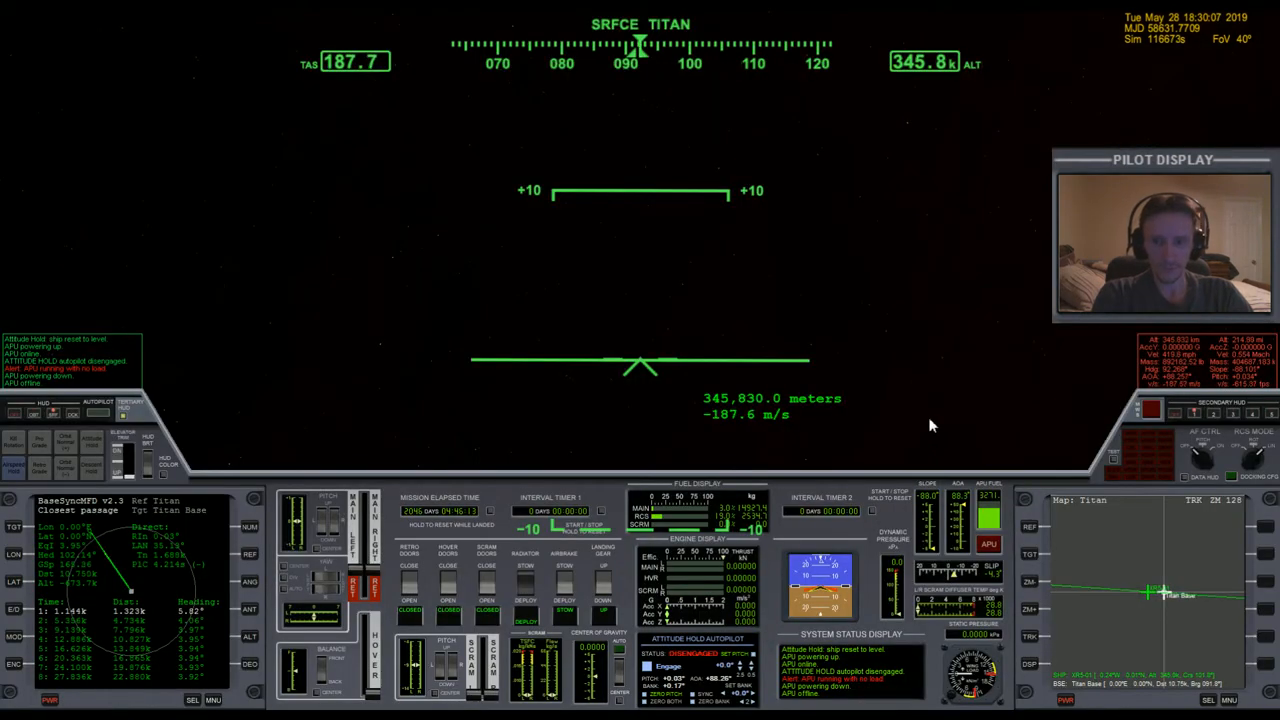
{"action": "mouse_move", "coordinate": [910, 82]}
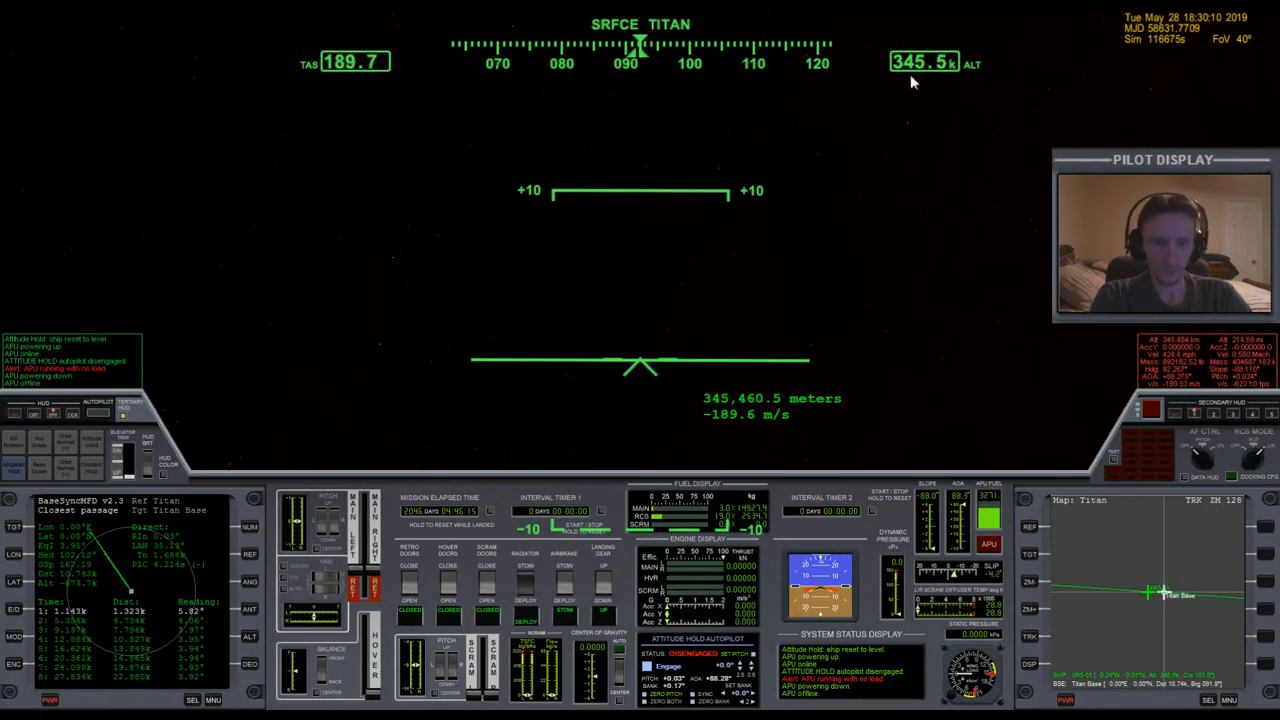
{"action": "mouse_move", "coordinate": [932, 300]}
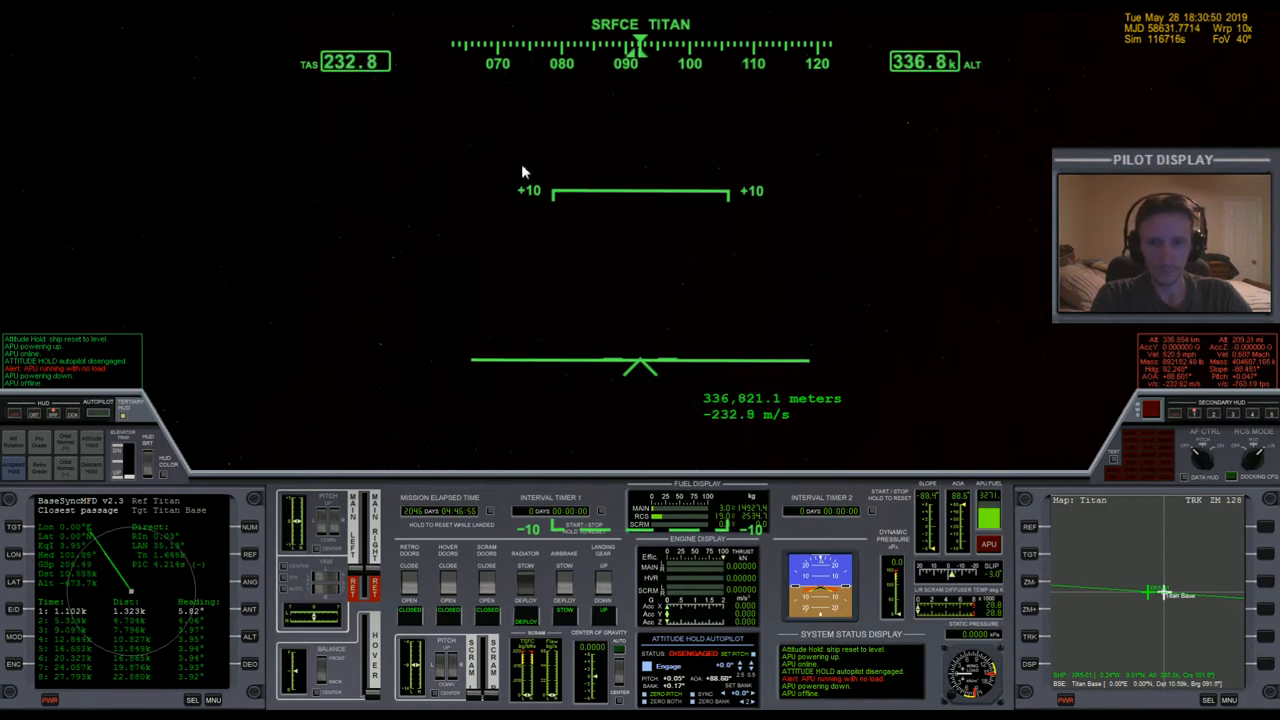
{"action": "mouse_move", "coordinate": [880, 280]}
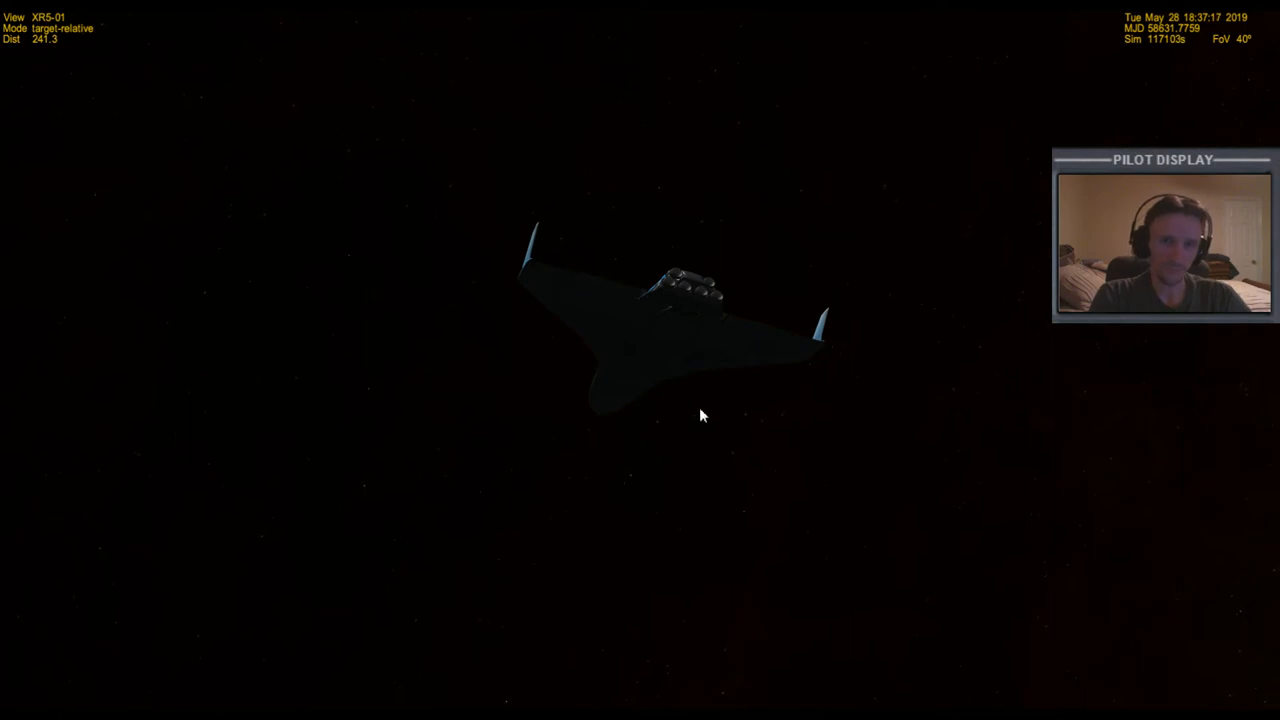
{"action": "mouse_move", "coordinate": [680, 330]}
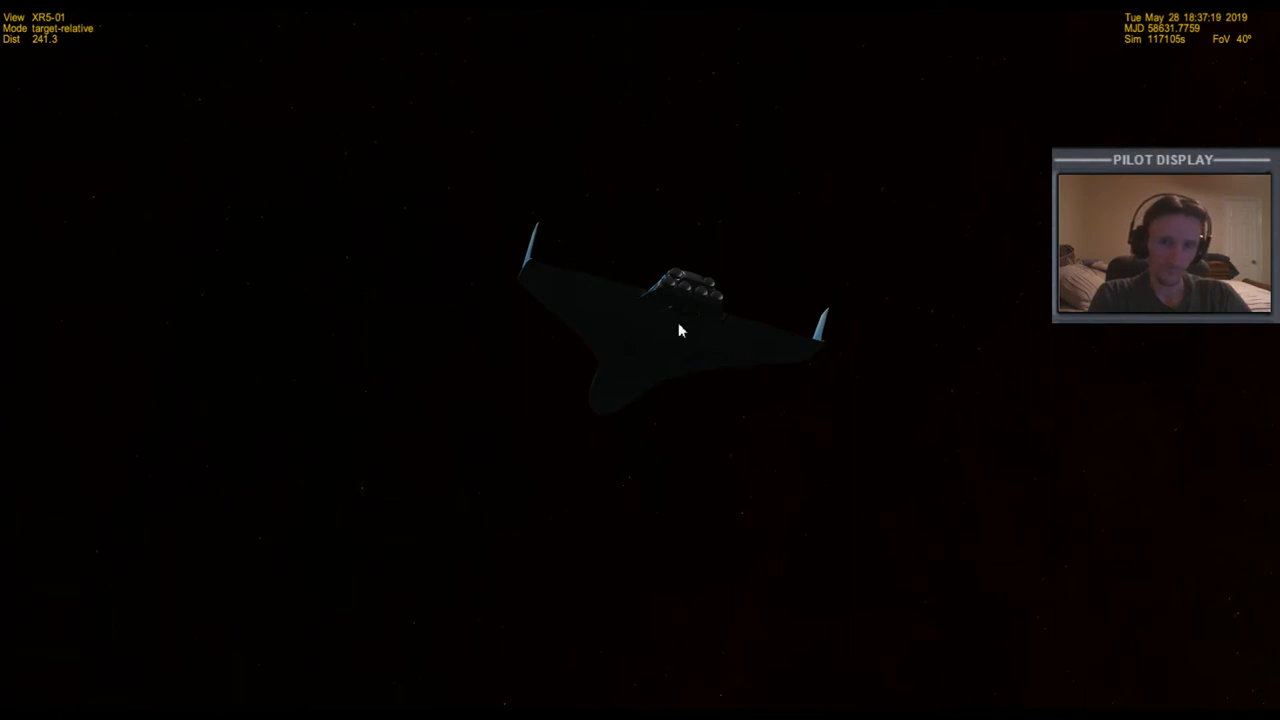
{"action": "mouse_move", "coordinate": [558, 318]}
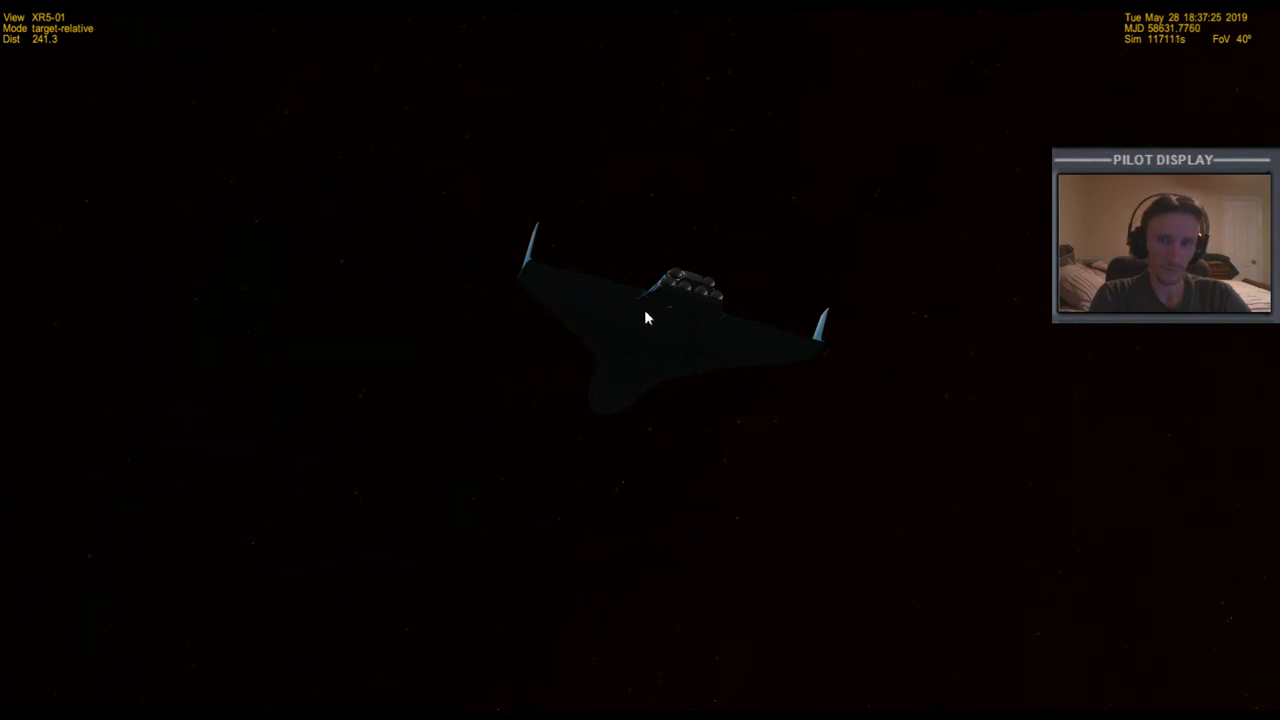
{"action": "mouse_move", "coordinate": [630, 344]}
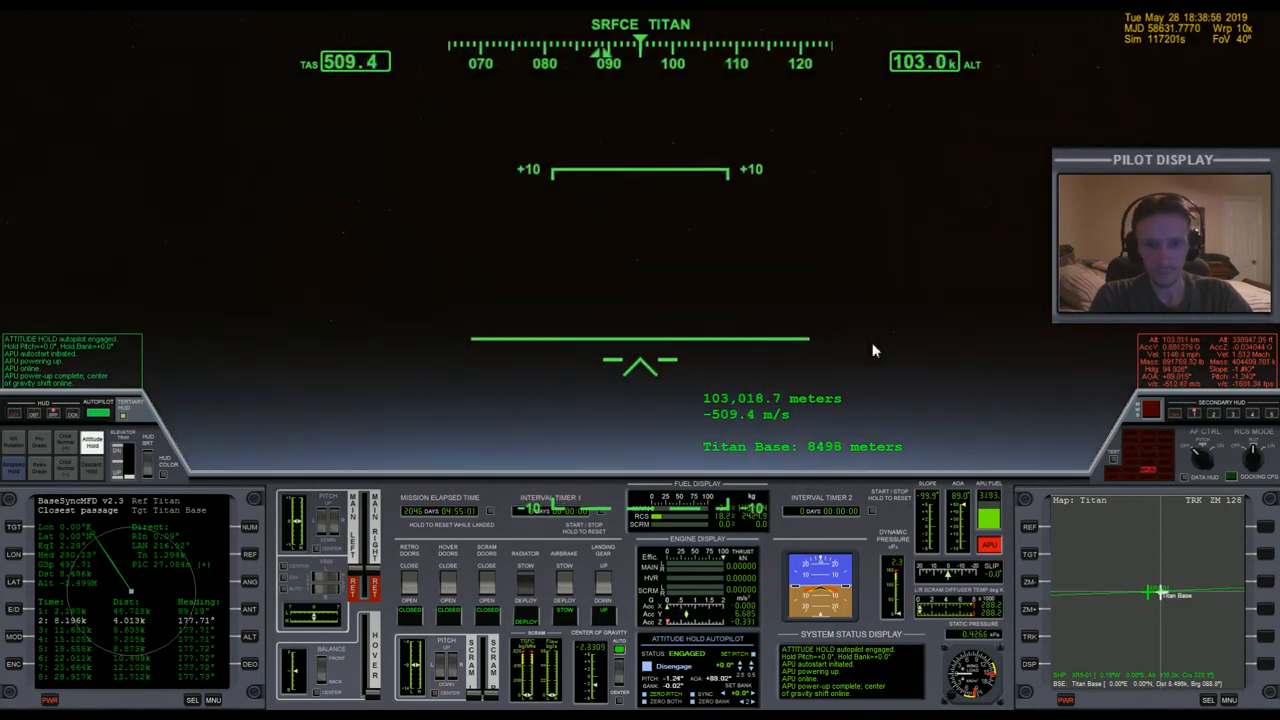
{"action": "mouse_move", "coordinate": [896, 350]}
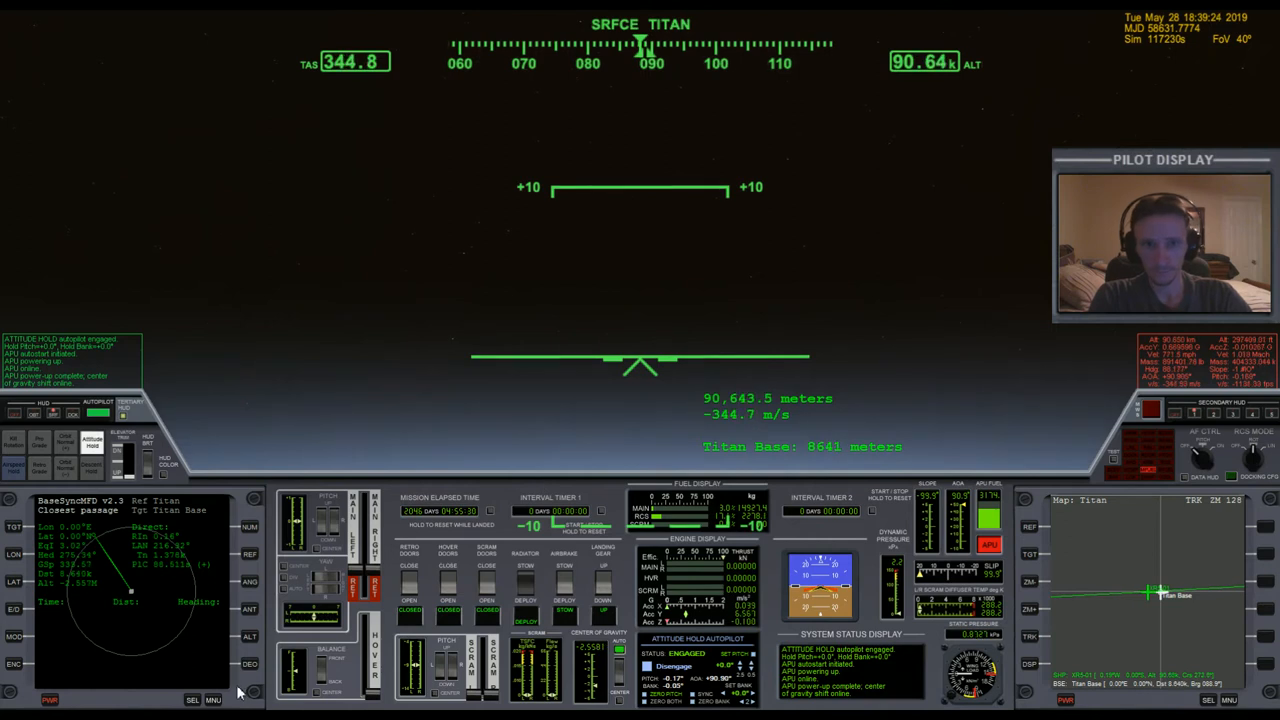
Step: Set the left MFD to the VOR/VTOL landing navigation readout
{"action": "left_click", "coordinate": [212, 700]}
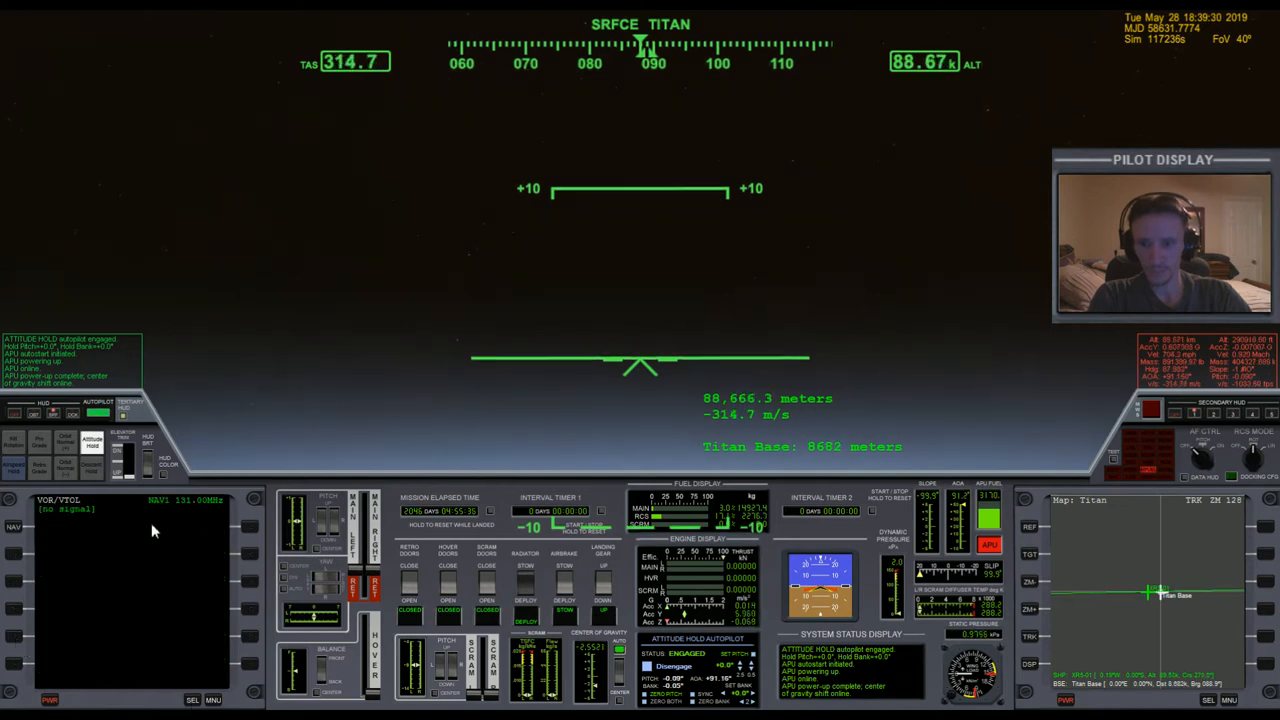
{"action": "mouse_move", "coordinate": [190, 580]}
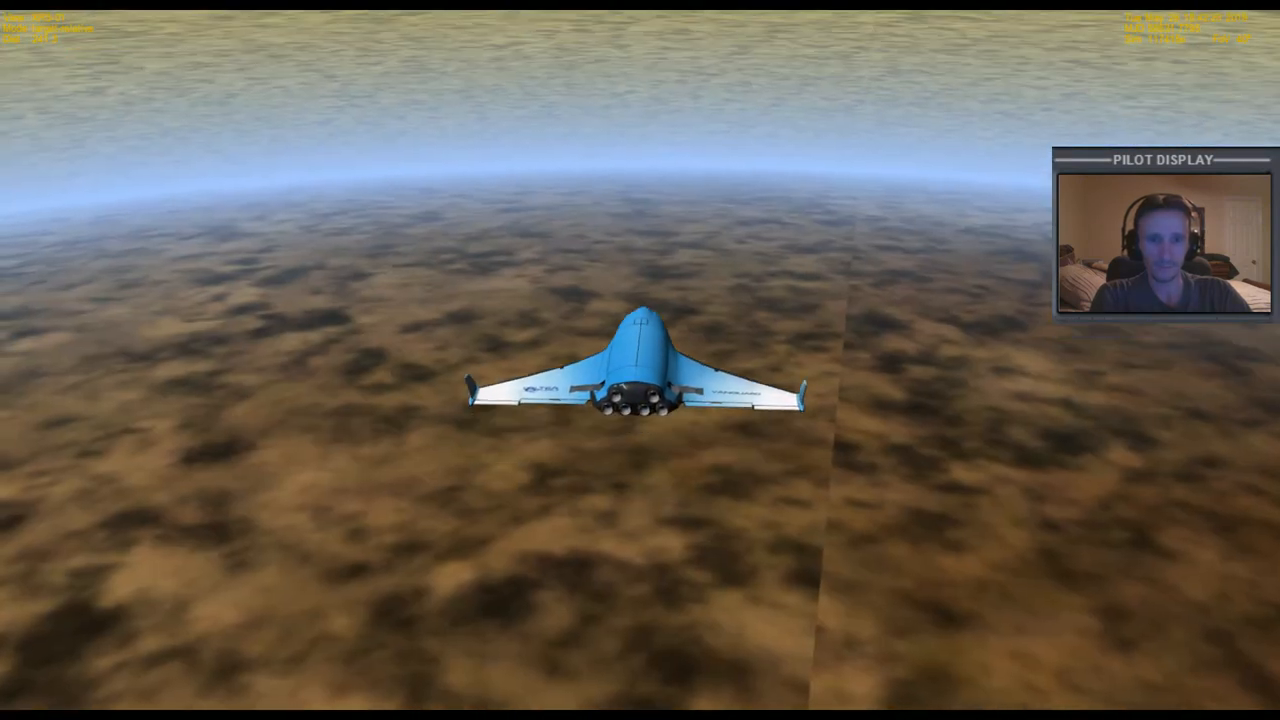
{"action": "mouse_move", "coordinate": [810, 578]}
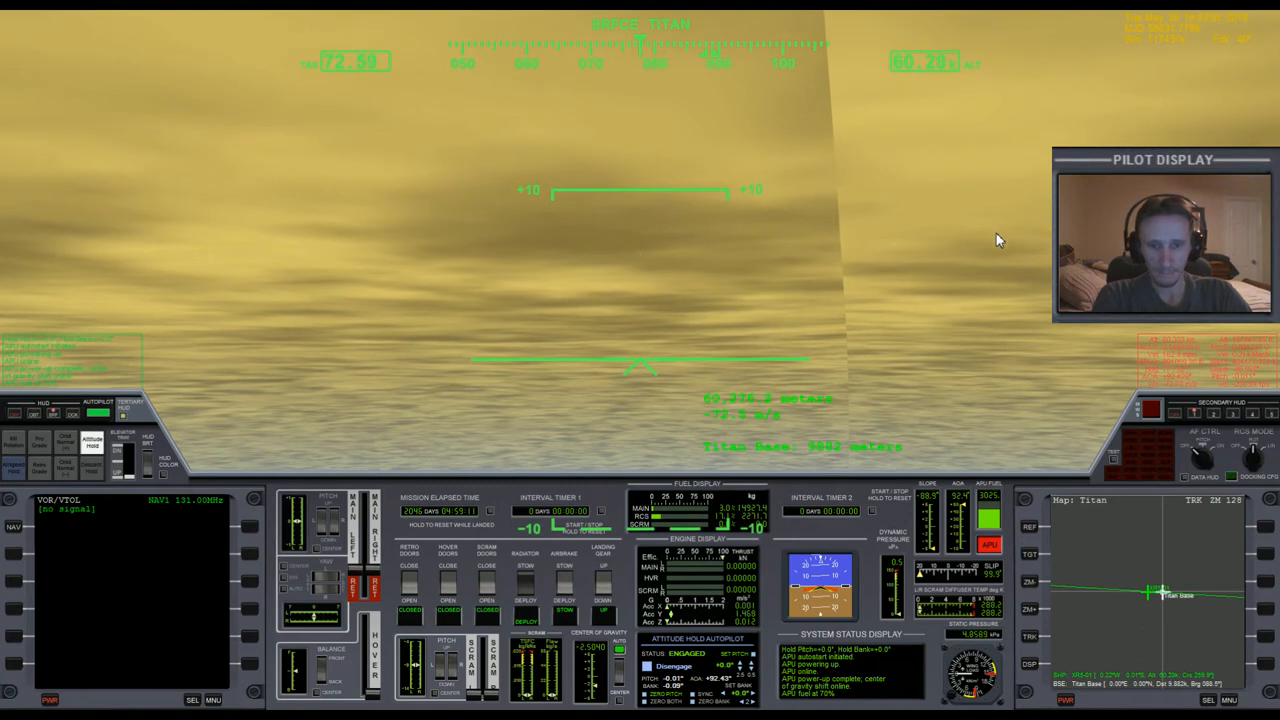
{"action": "mouse_move", "coordinate": [976, 358]}
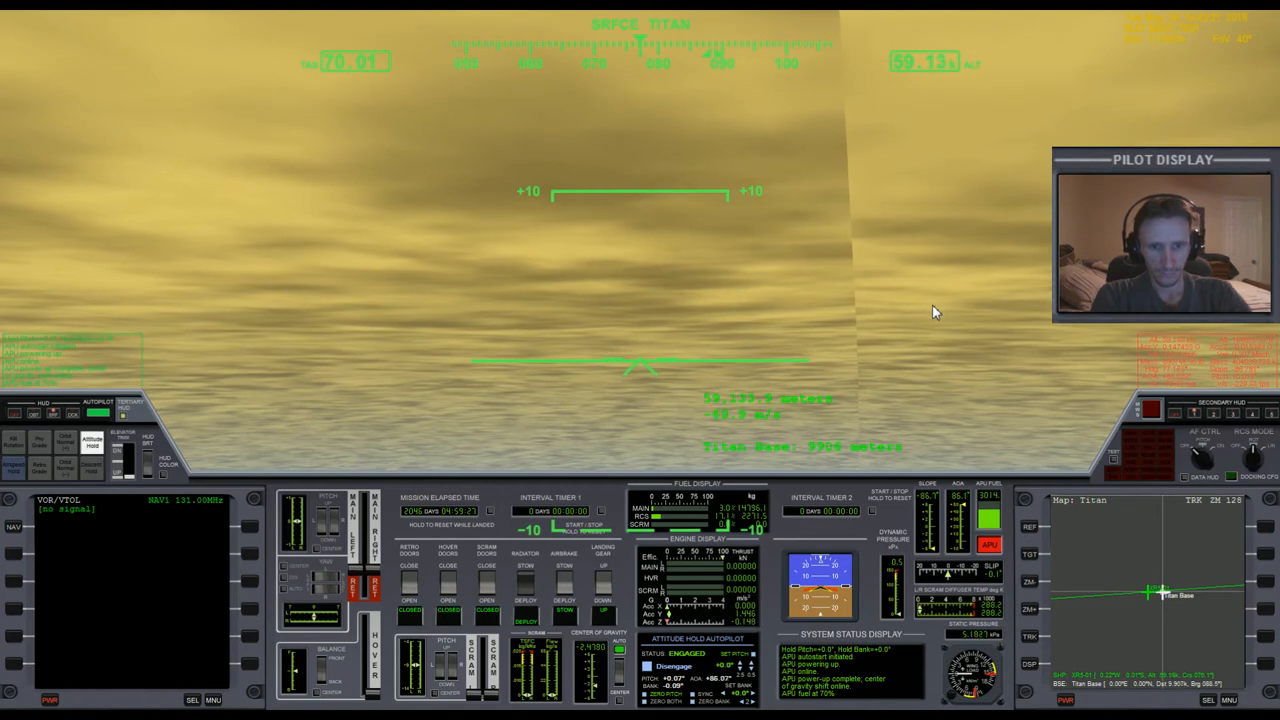
{"action": "mouse_move", "coordinate": [956, 376]}
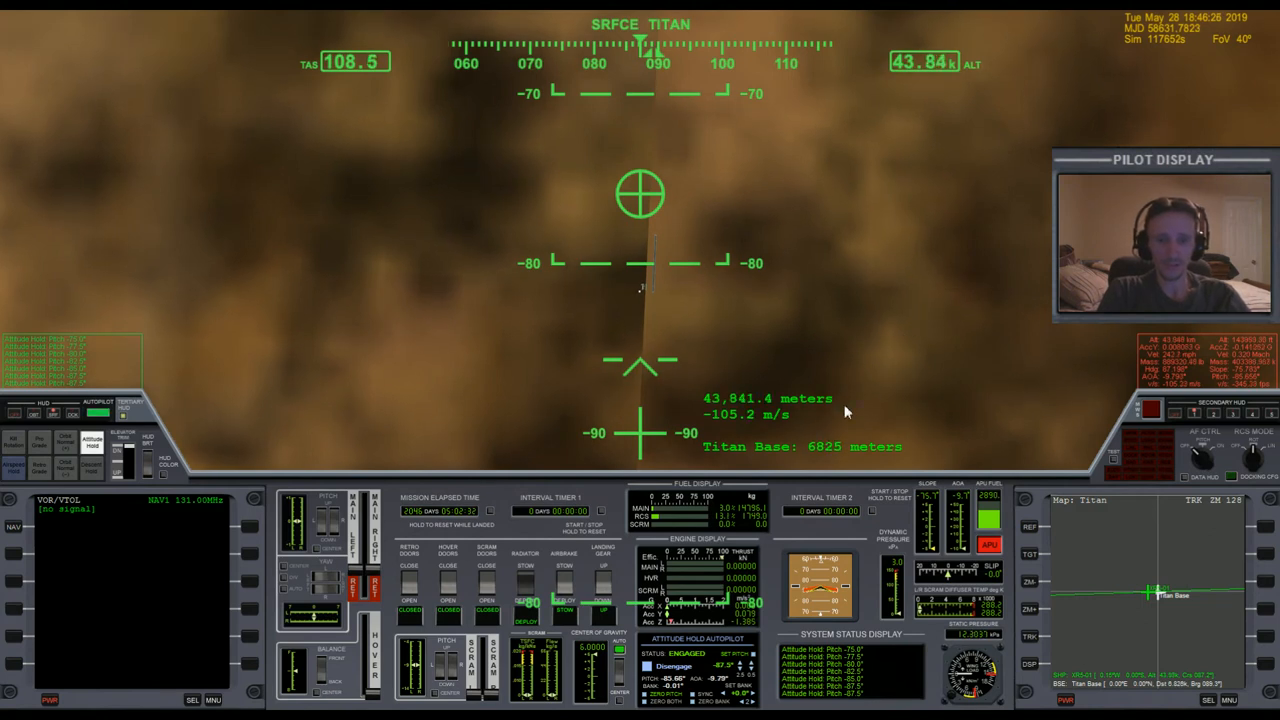
{"action": "mouse_move", "coordinate": [896, 384]}
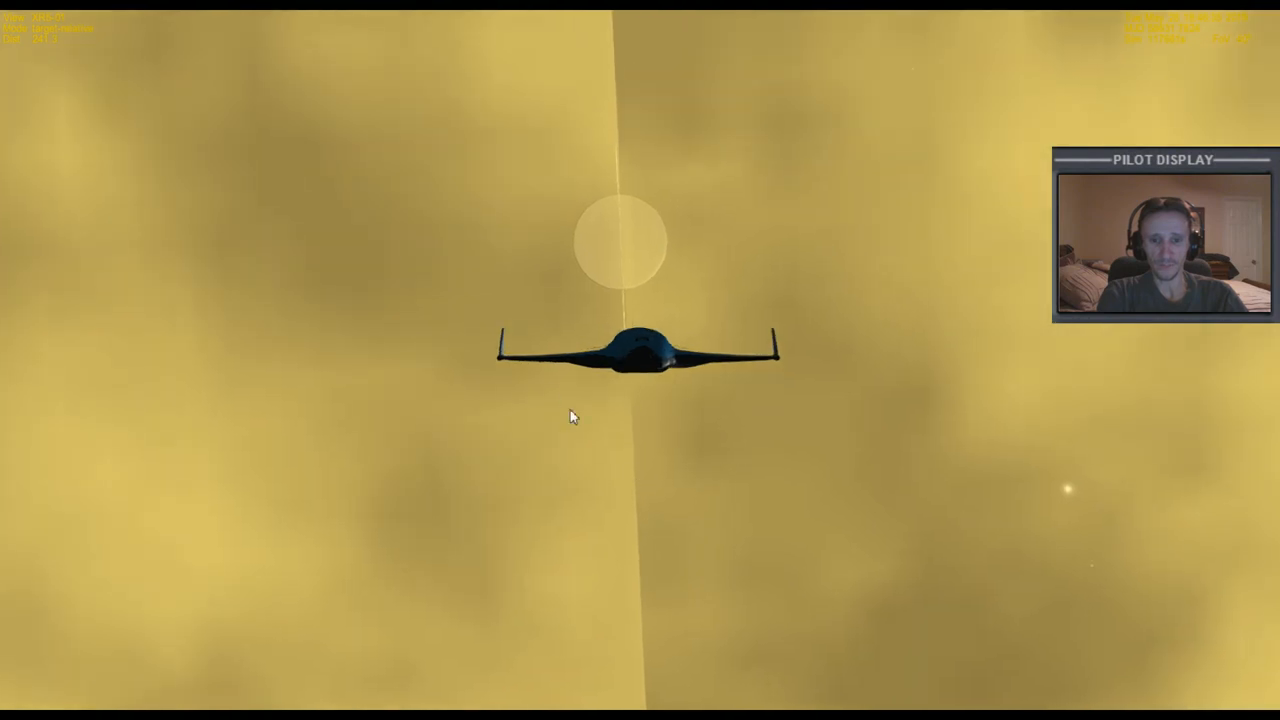
{"action": "mouse_move", "coordinate": [750, 364]}
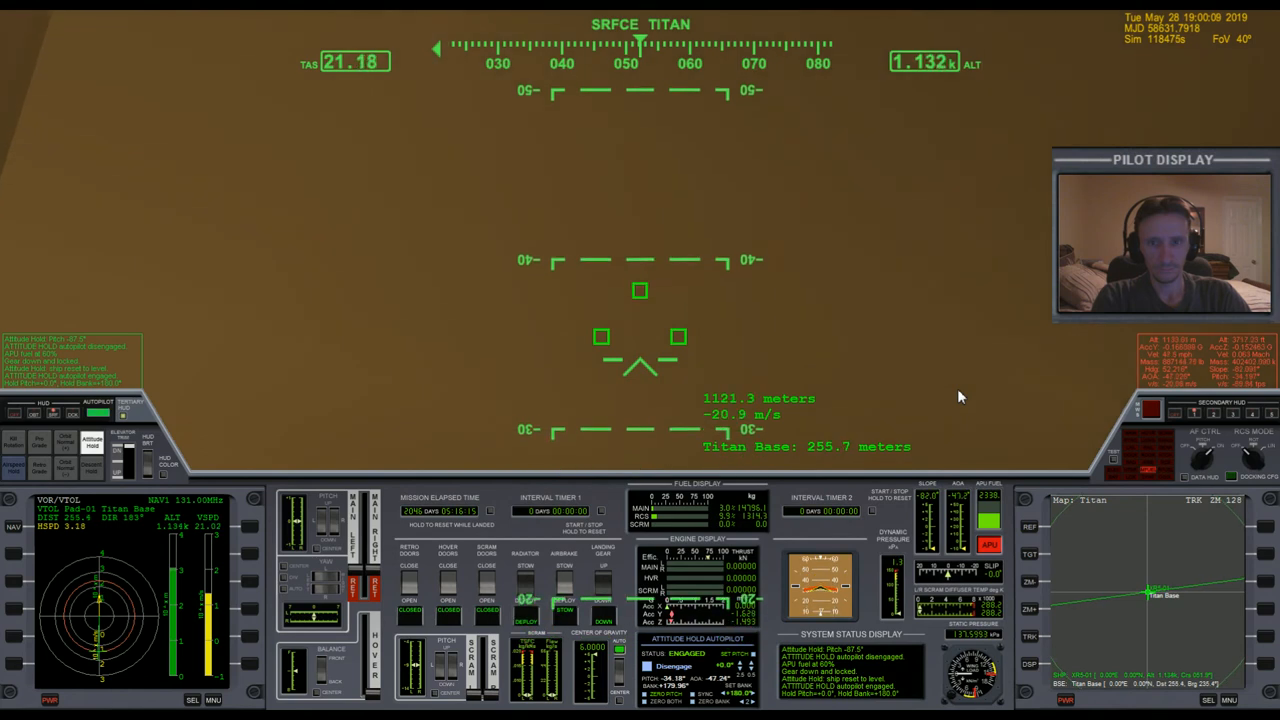
Step: Return to the cockpit view and bank the descent through the haze toward Titan Base
{"action": "key", "text": "F1"}
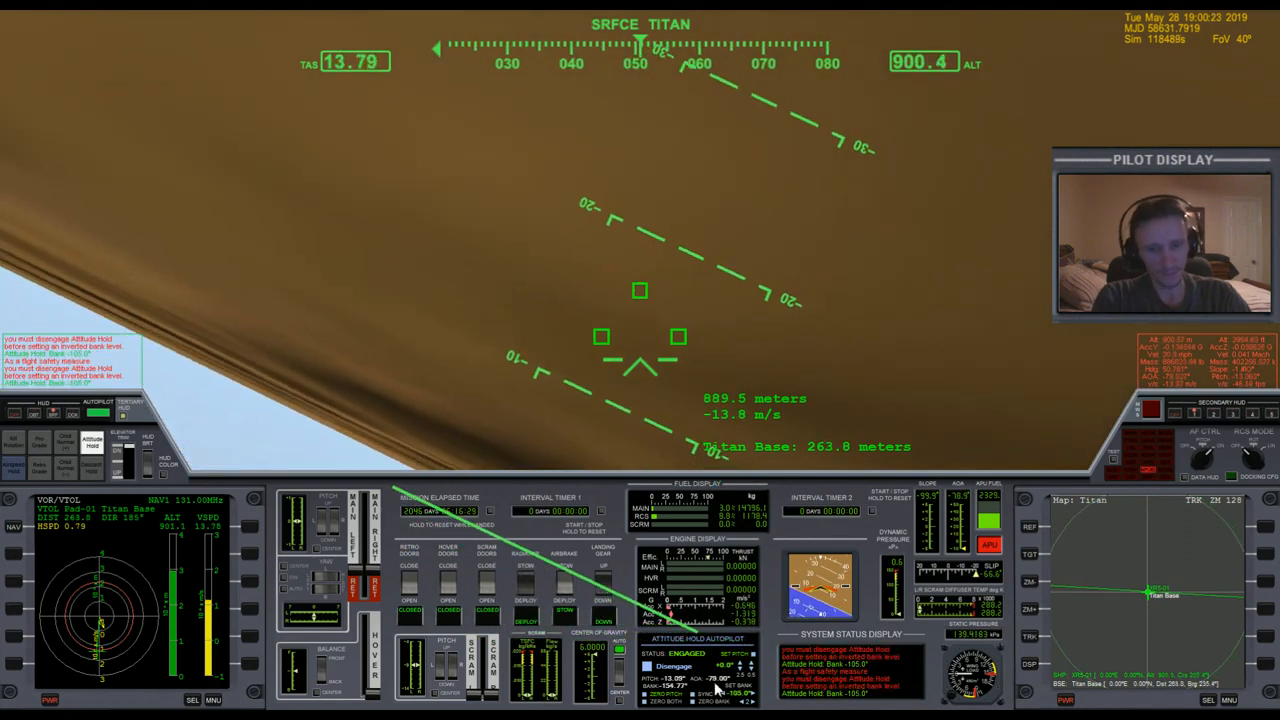
{"action": "left_click", "coordinate": [668, 666]}
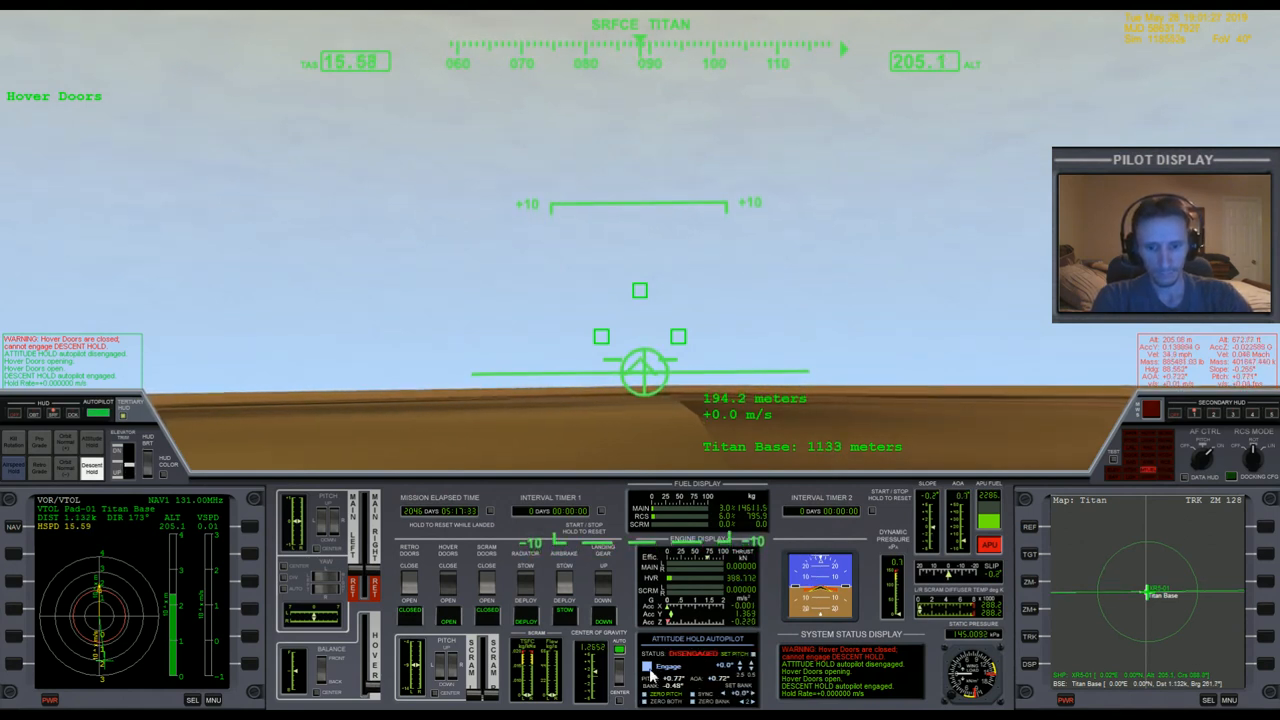
{"action": "mouse_move", "coordinate": [840, 296]}
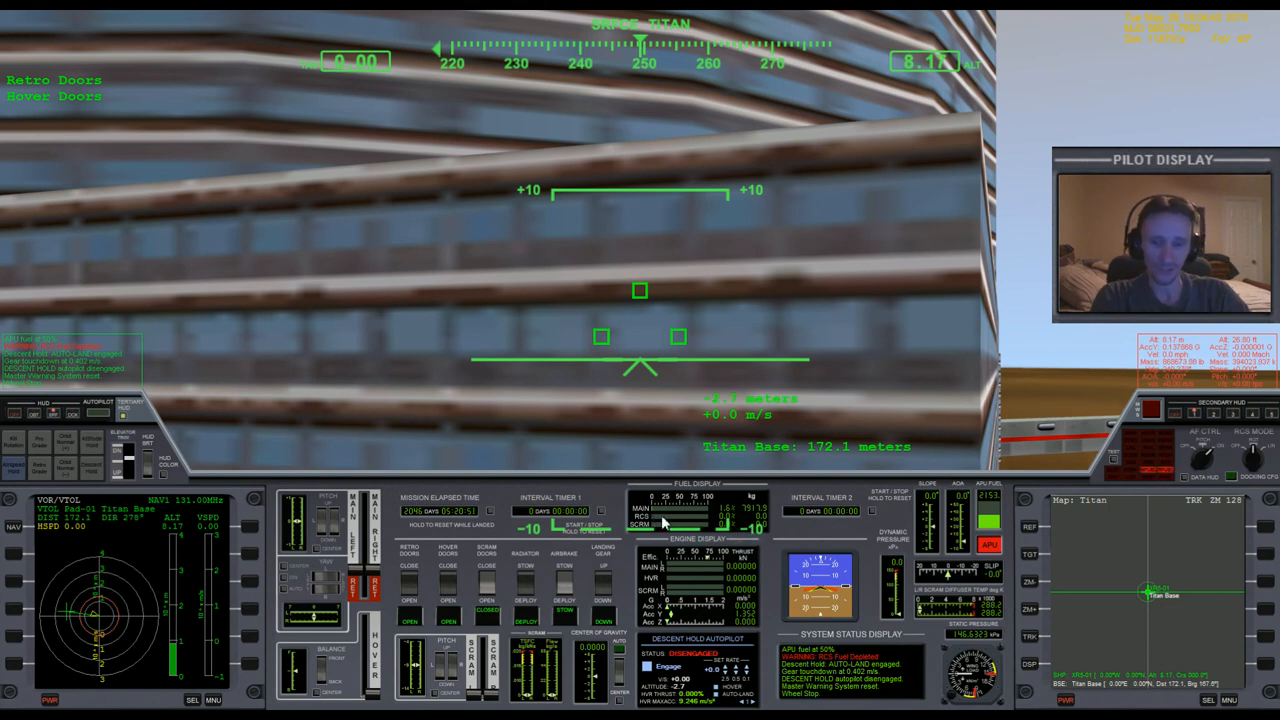
{"action": "mouse_move", "coordinate": [680, 520]}
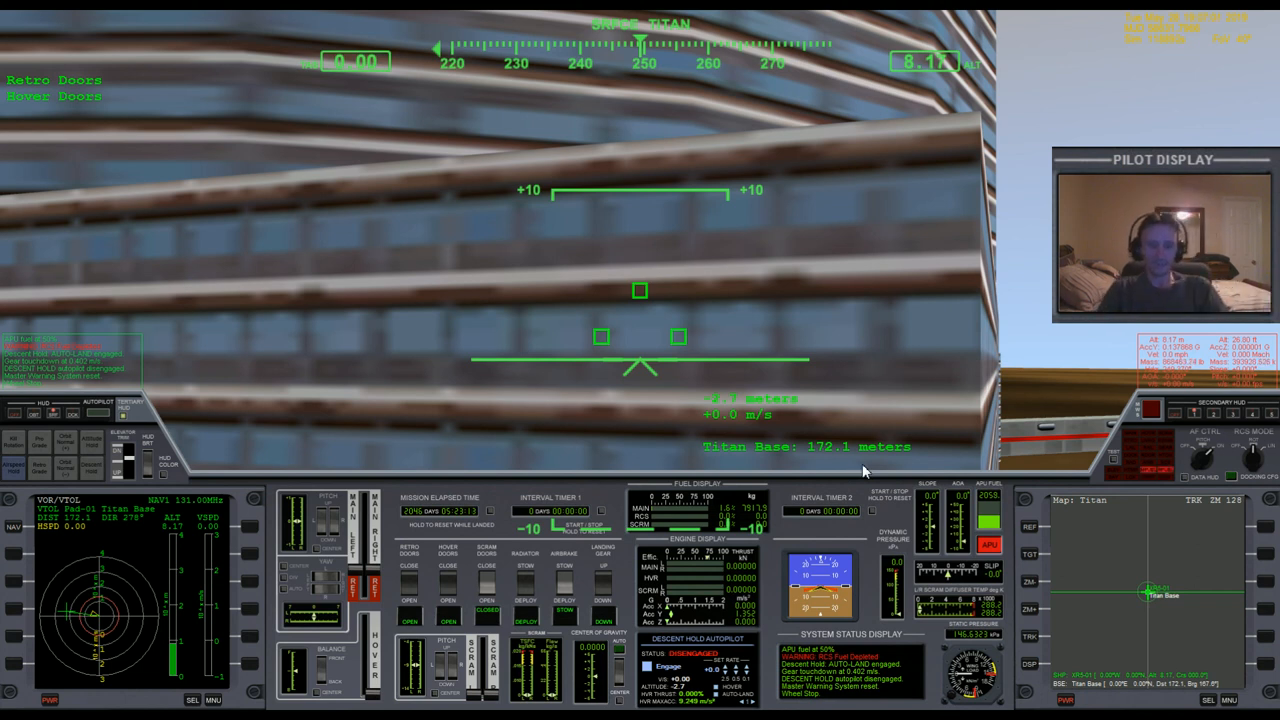
{"action": "mouse_move", "coordinate": [890, 422]}
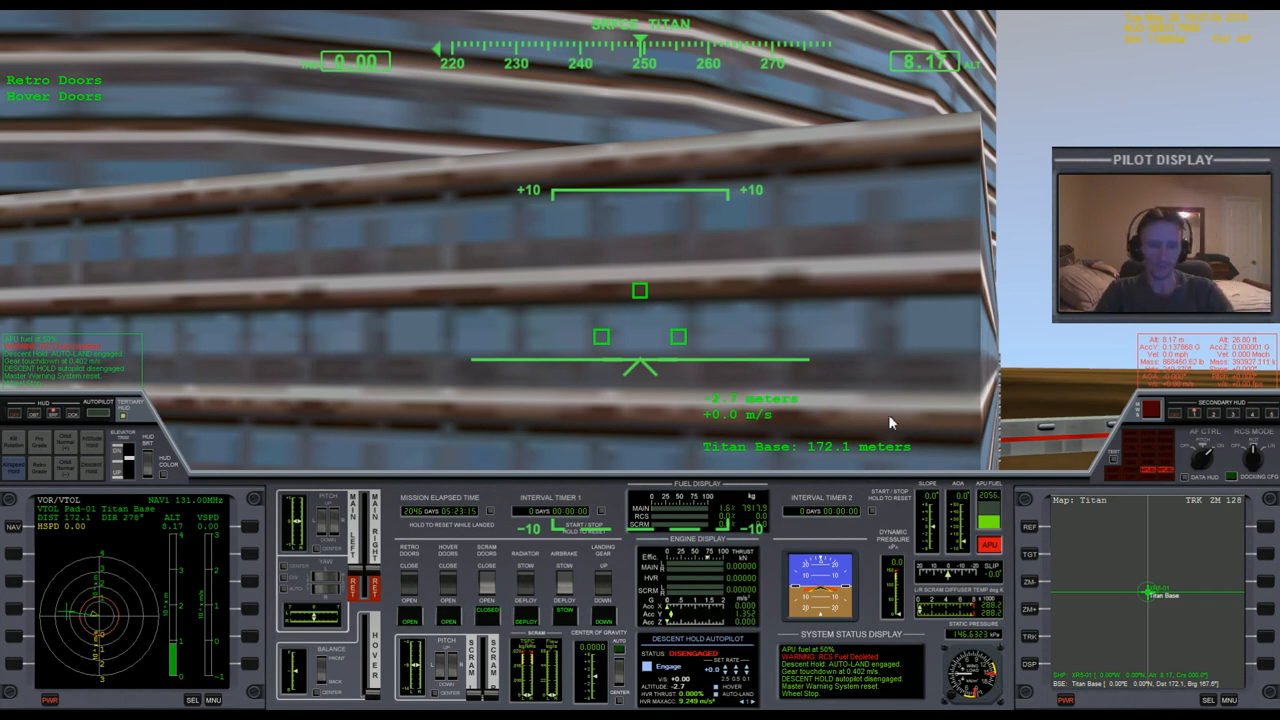